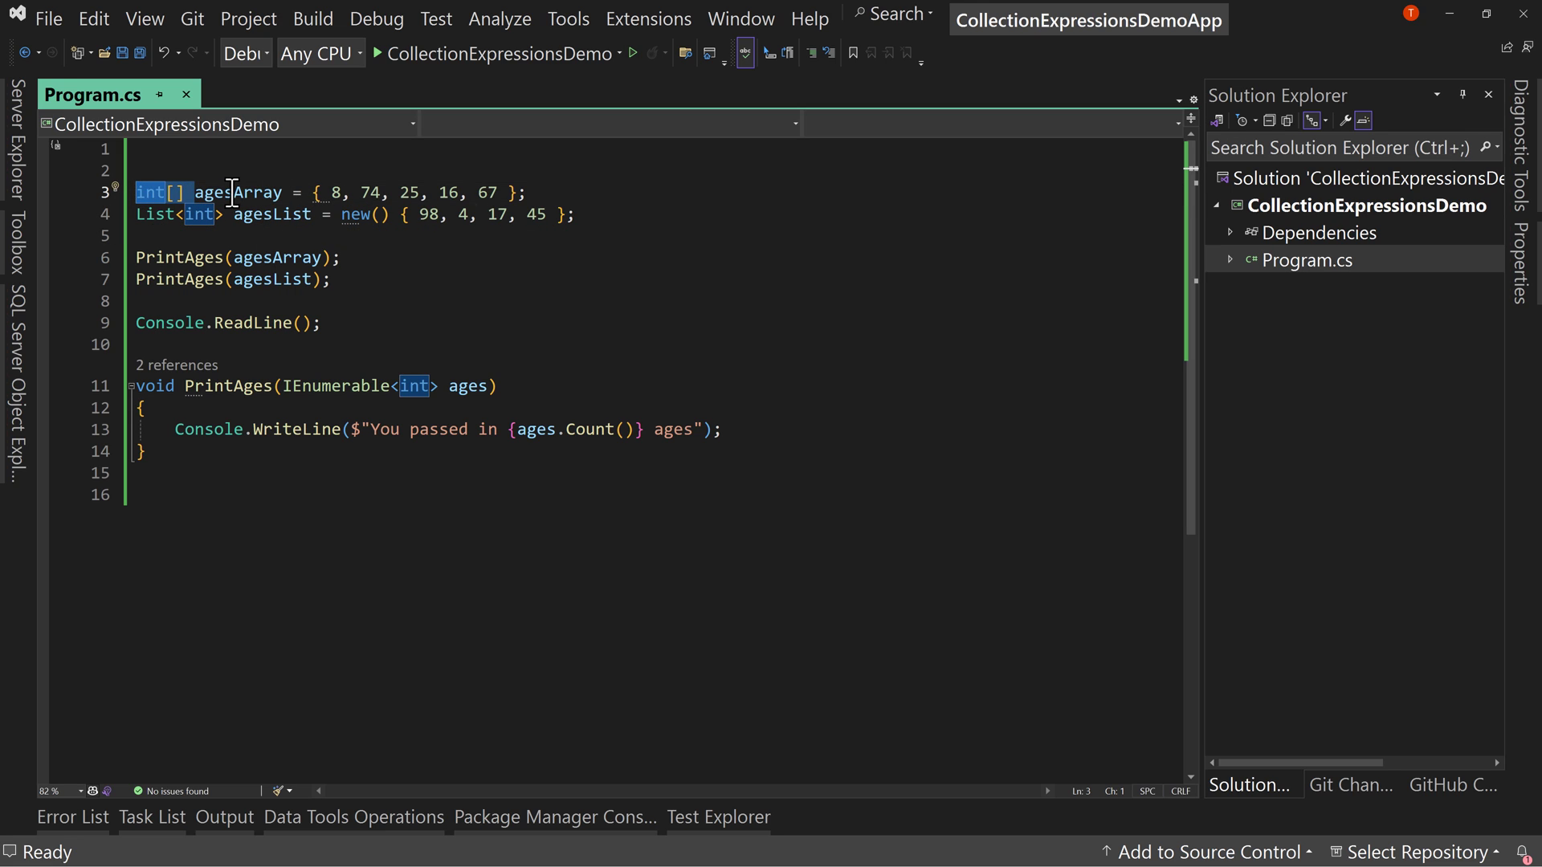
Step: Review the agesArray declaration and the PrintAges IEnumerable<int> parameter type
double_click(234, 191)
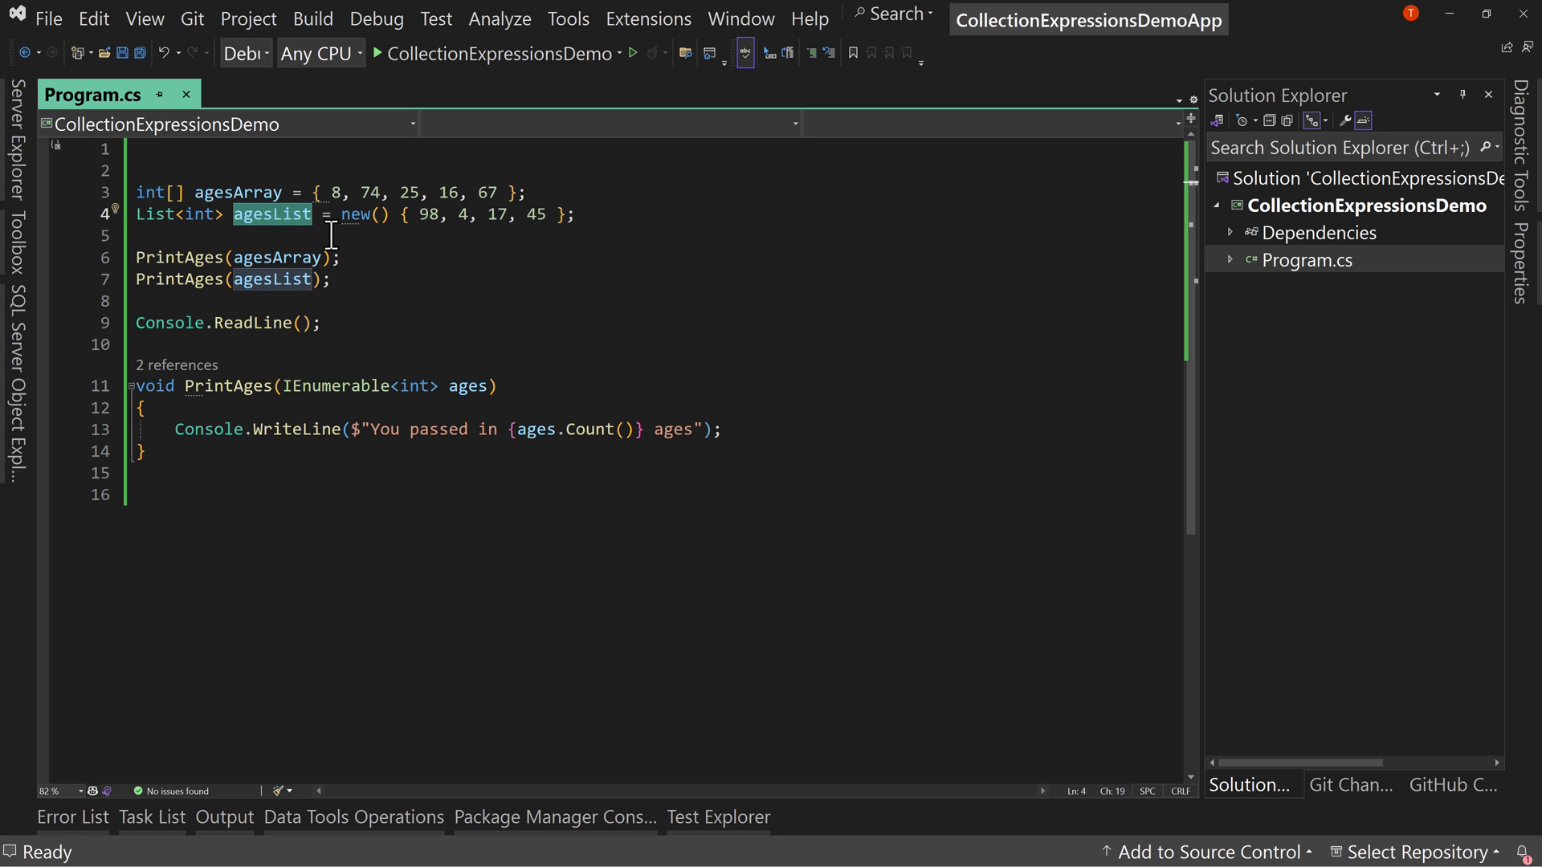
left_click_drag(339, 213, 565, 214)
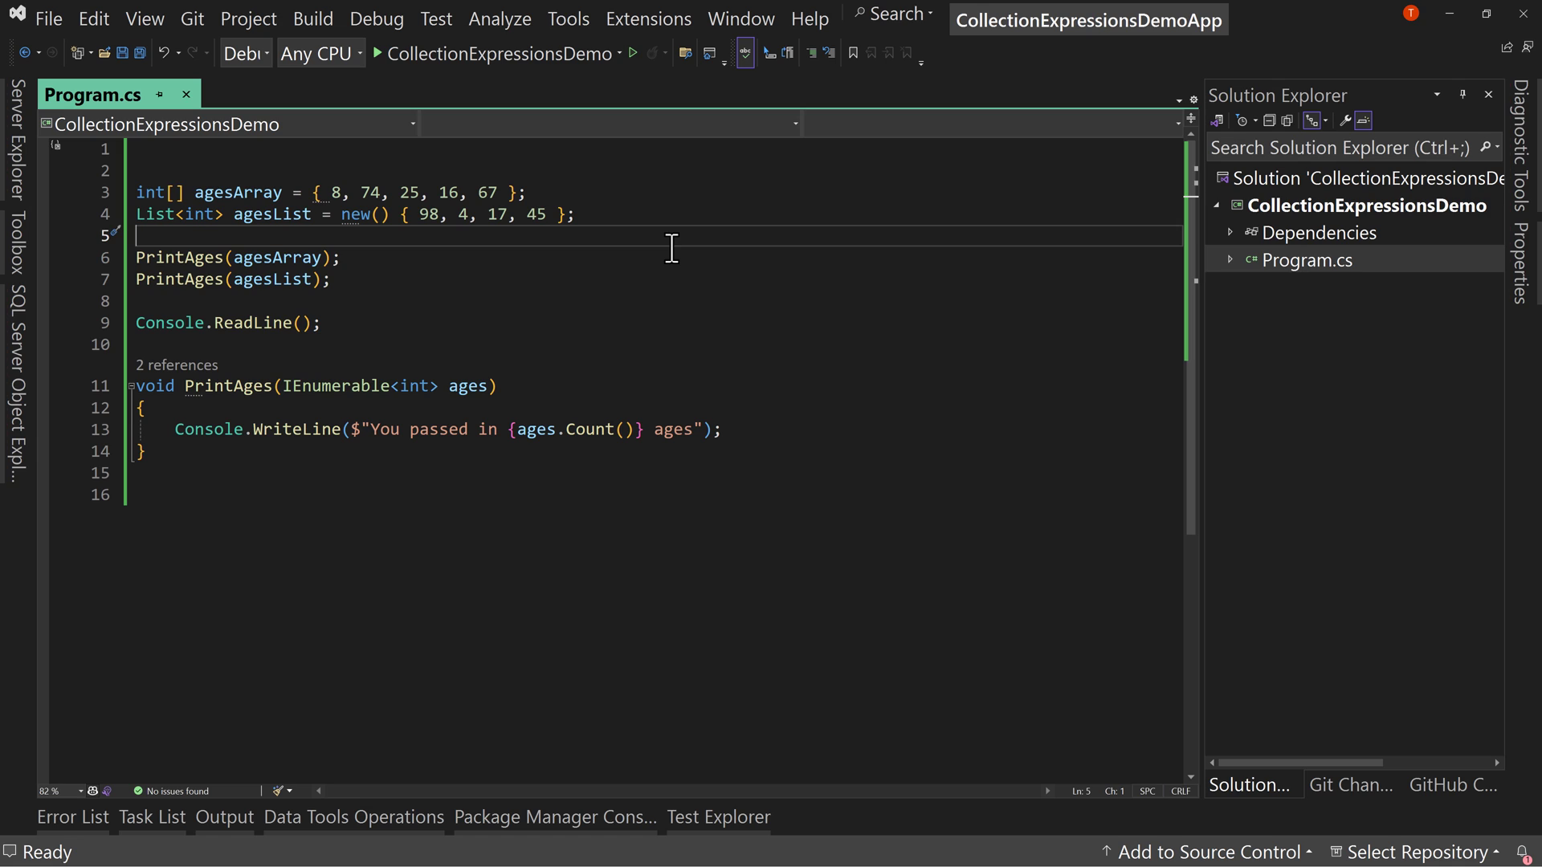
double_click(278, 257)
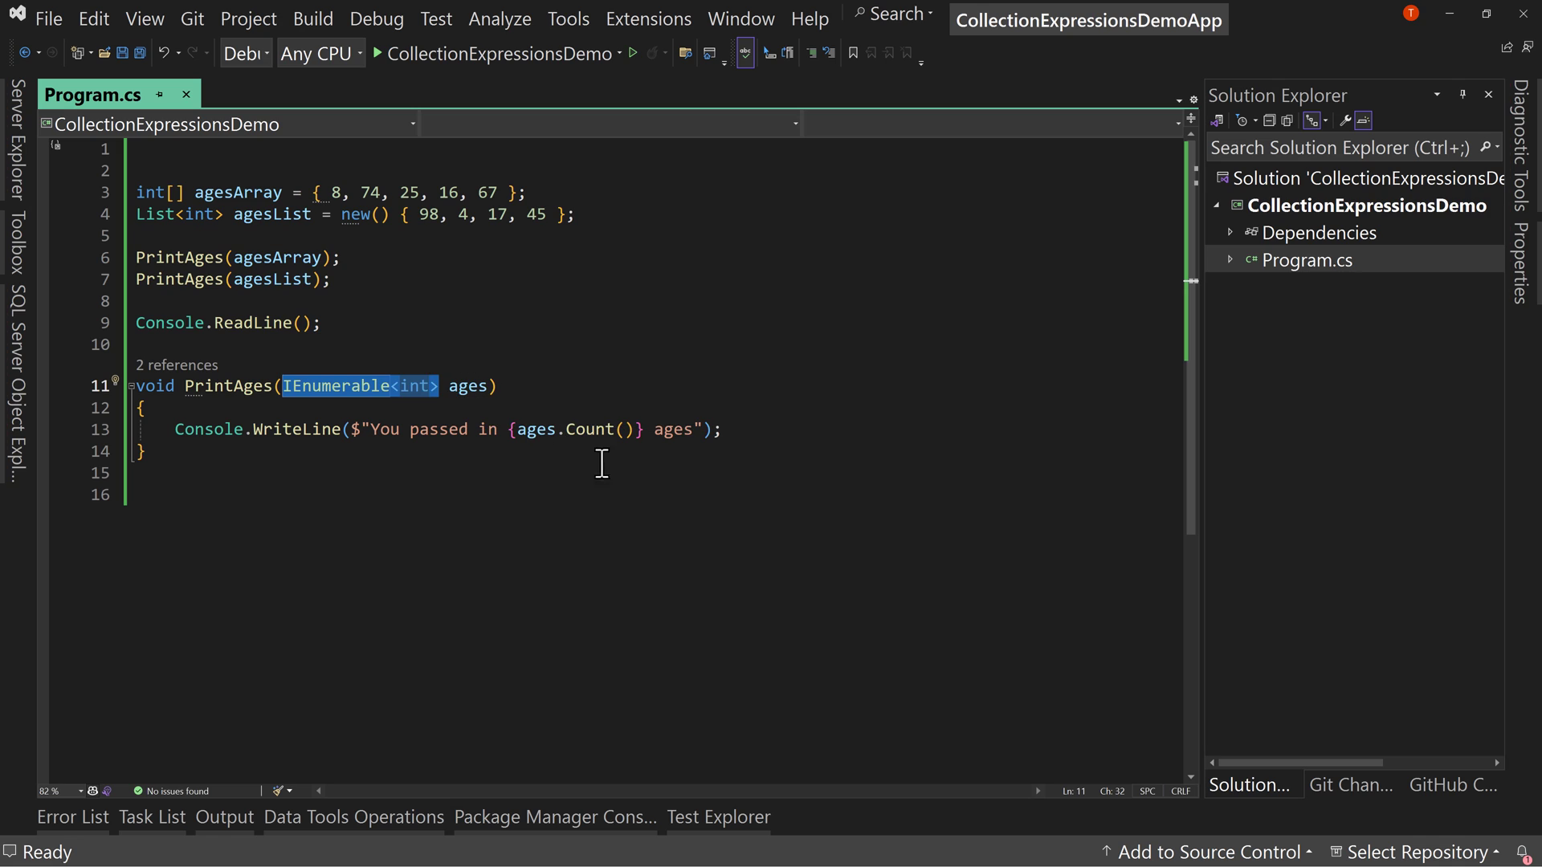
mouse_move(700, 461)
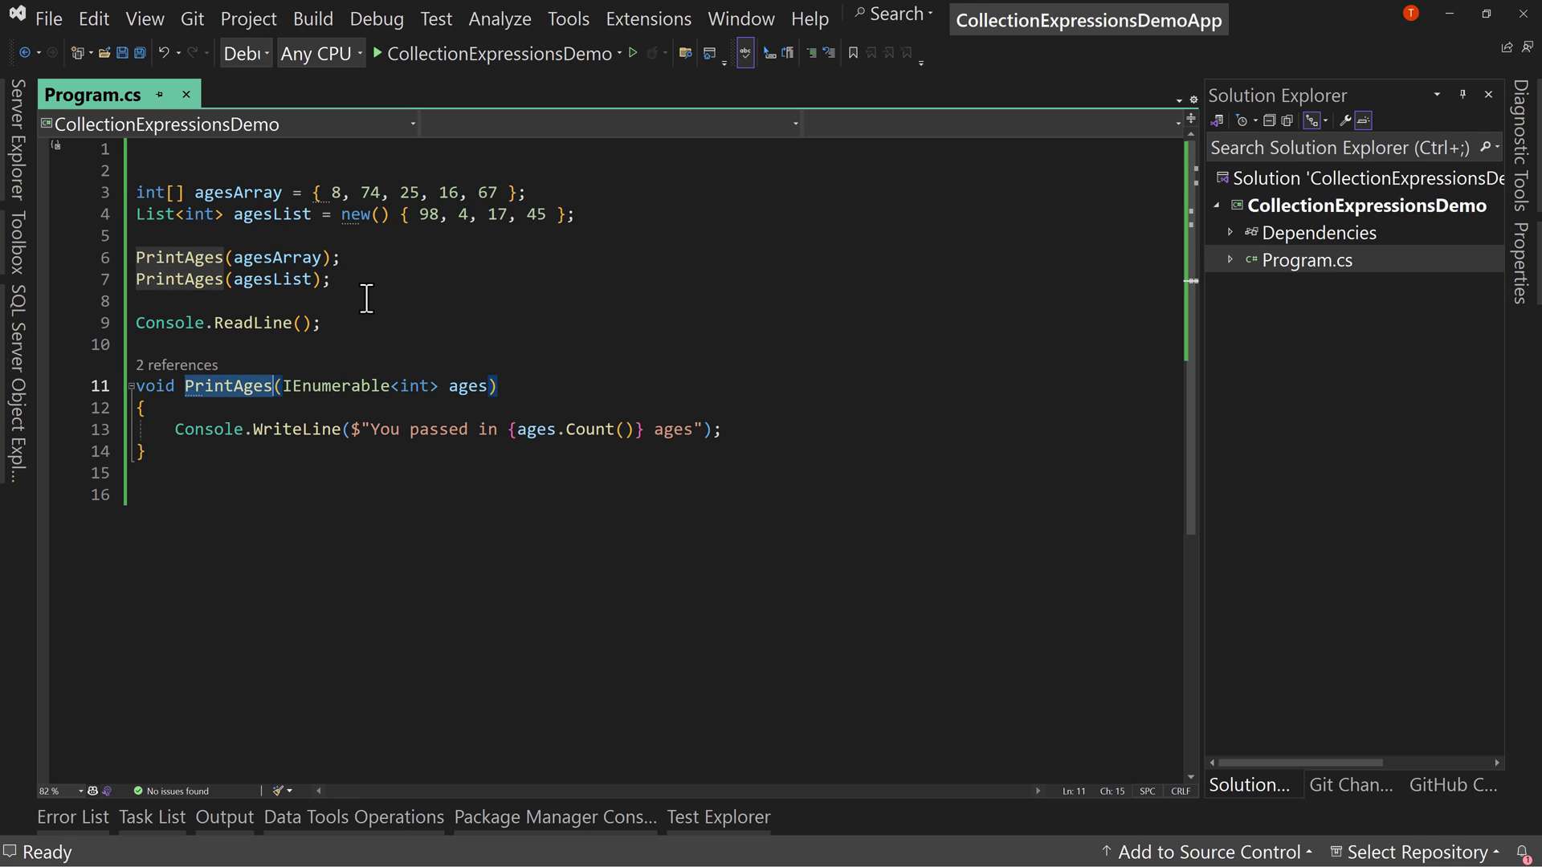
Step: Add a third call PrintAges(new List<int>()); passing an empty list
type("Pri")
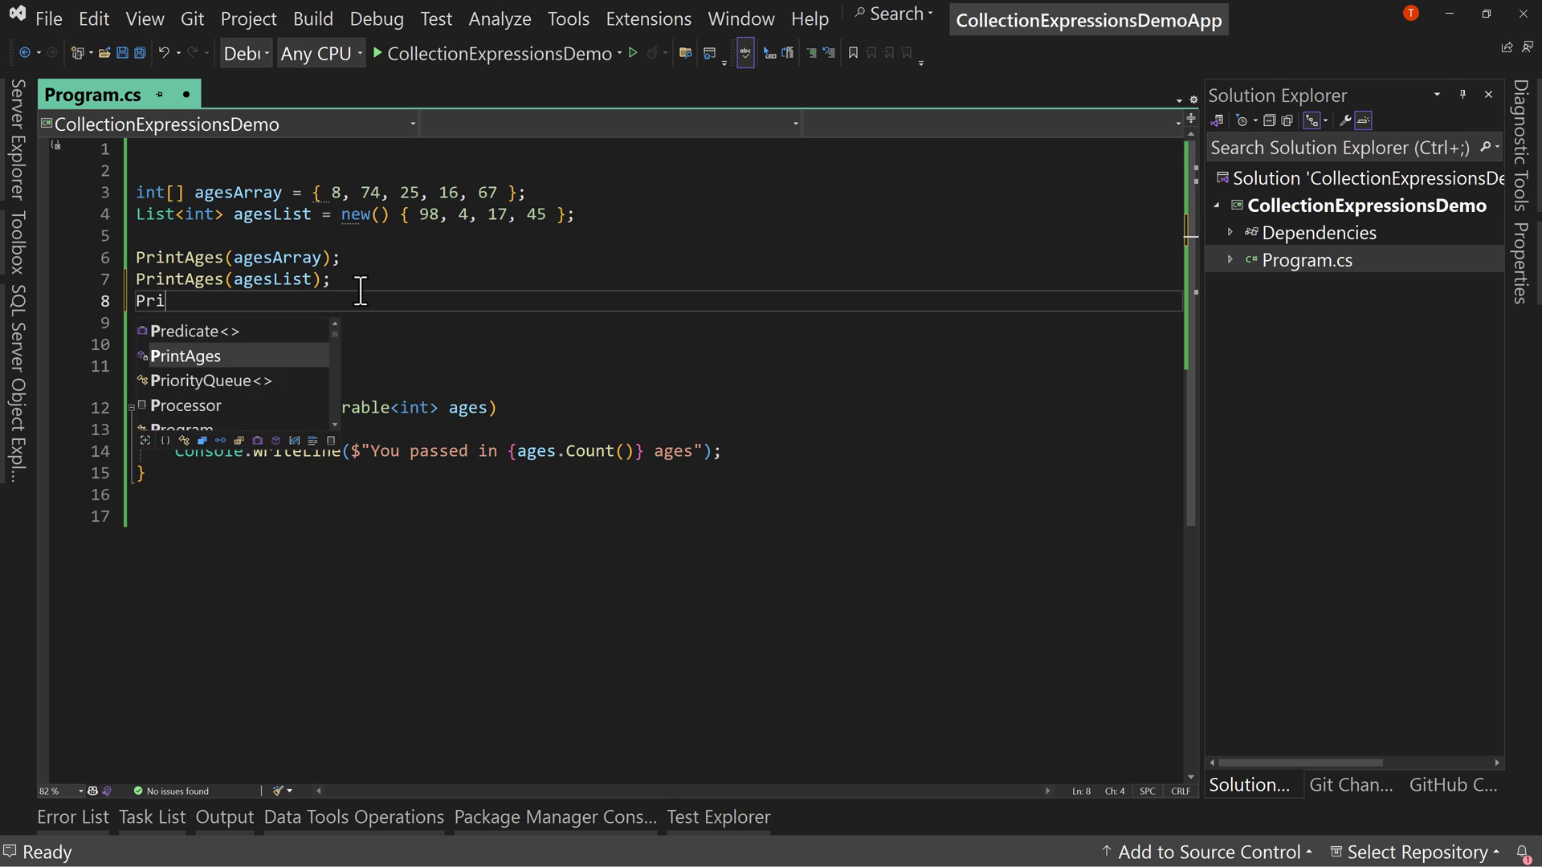
type("ntAges(")
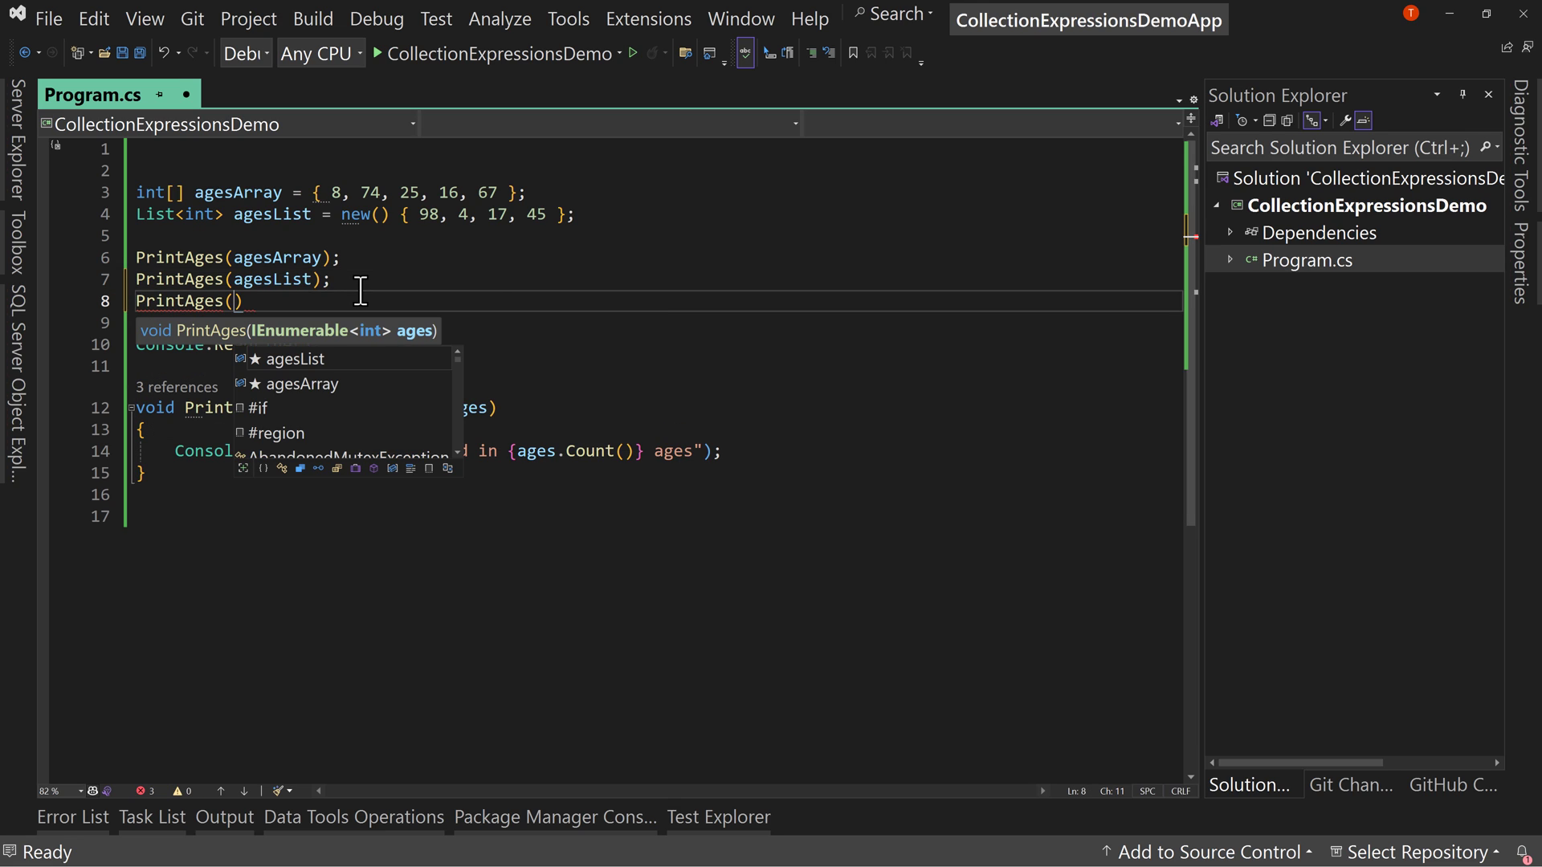
type(";")
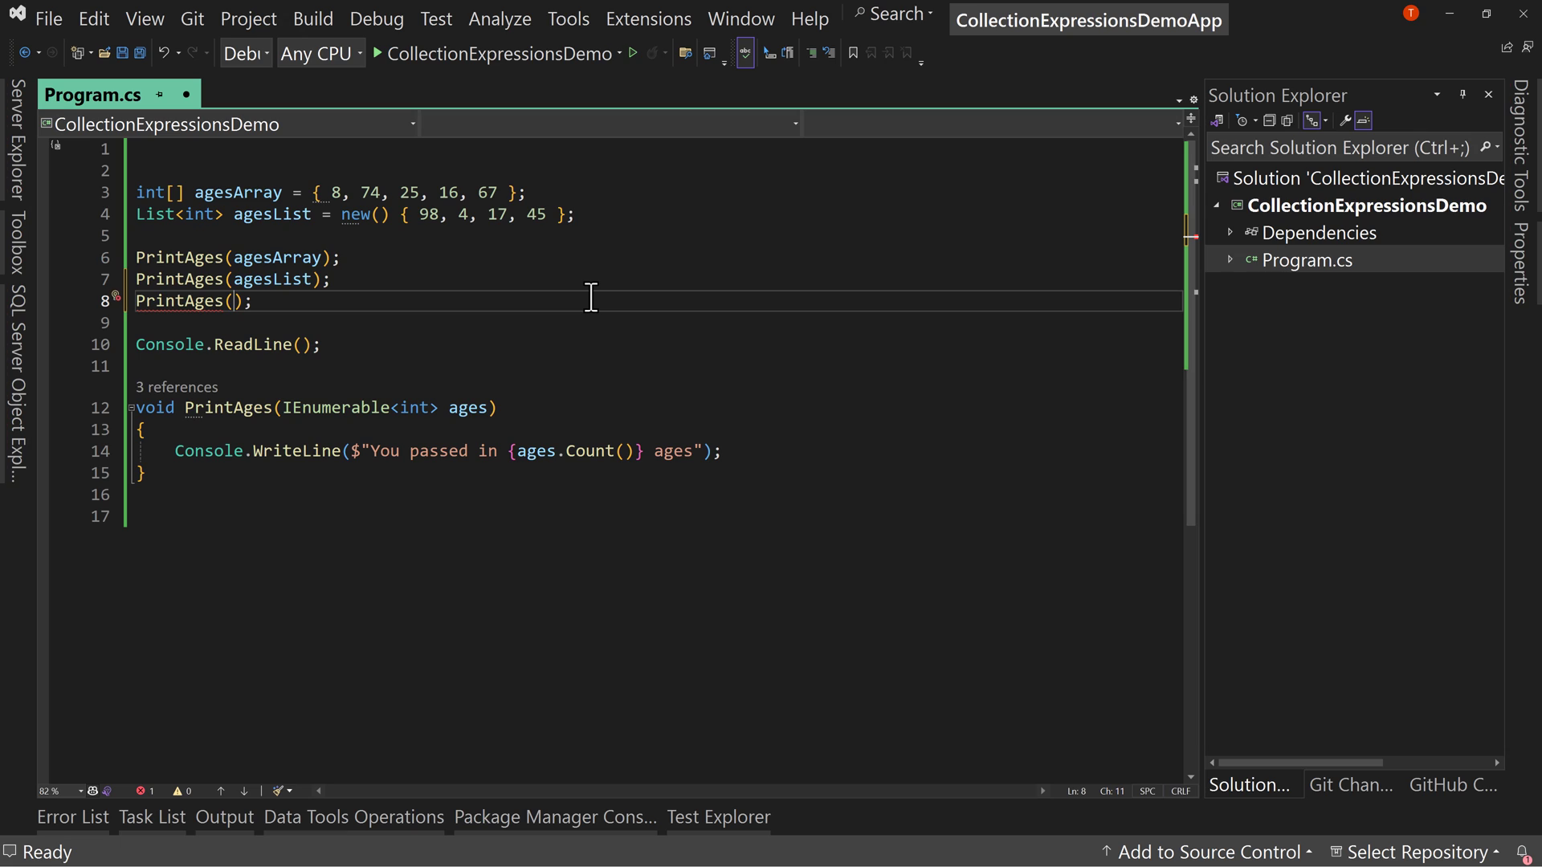
type("{ }")
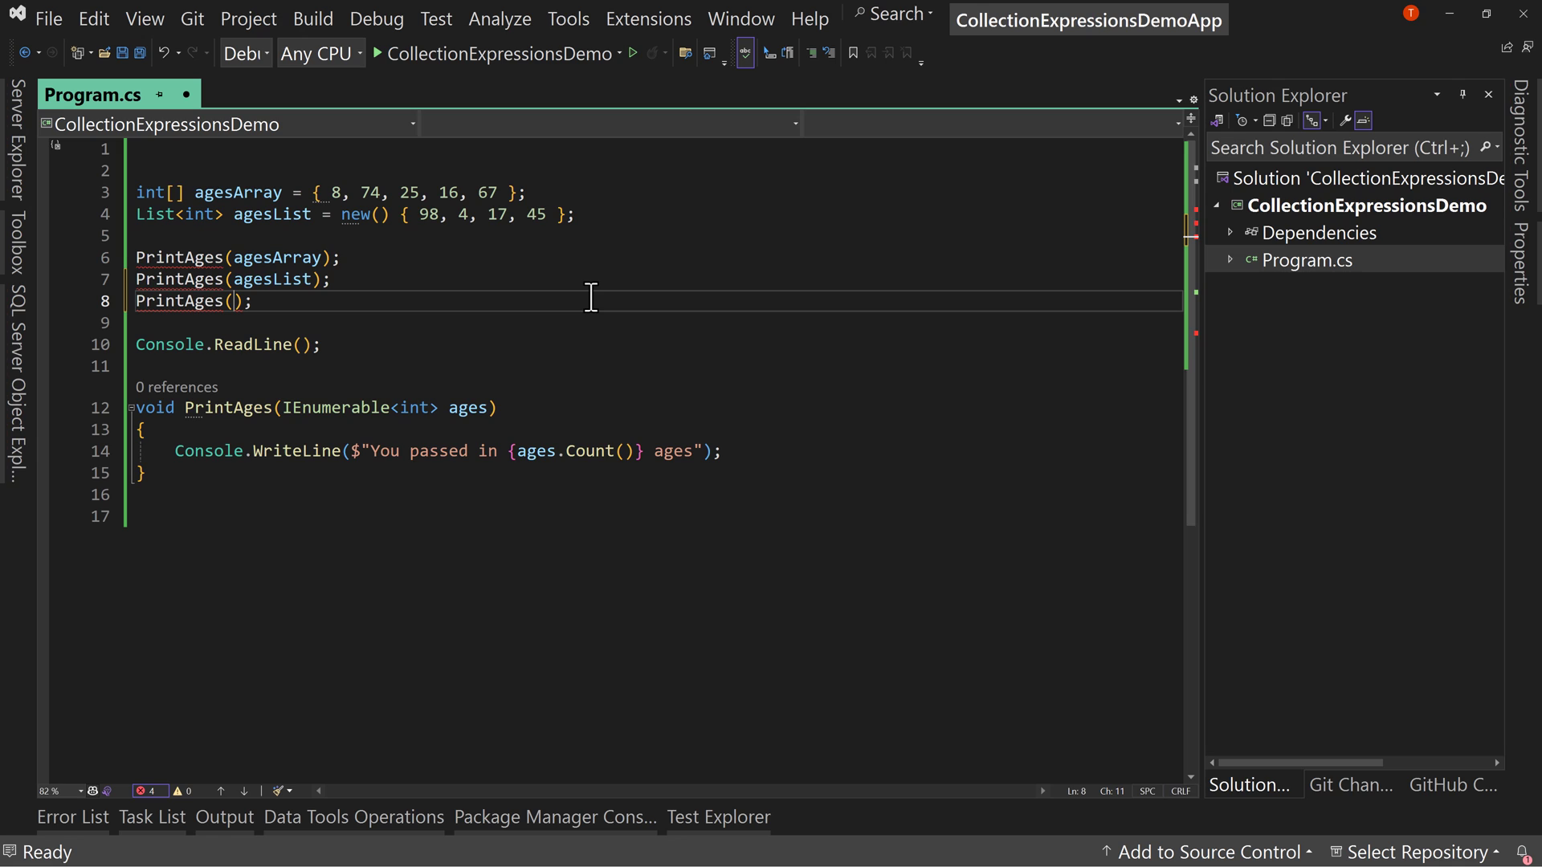
type("new")
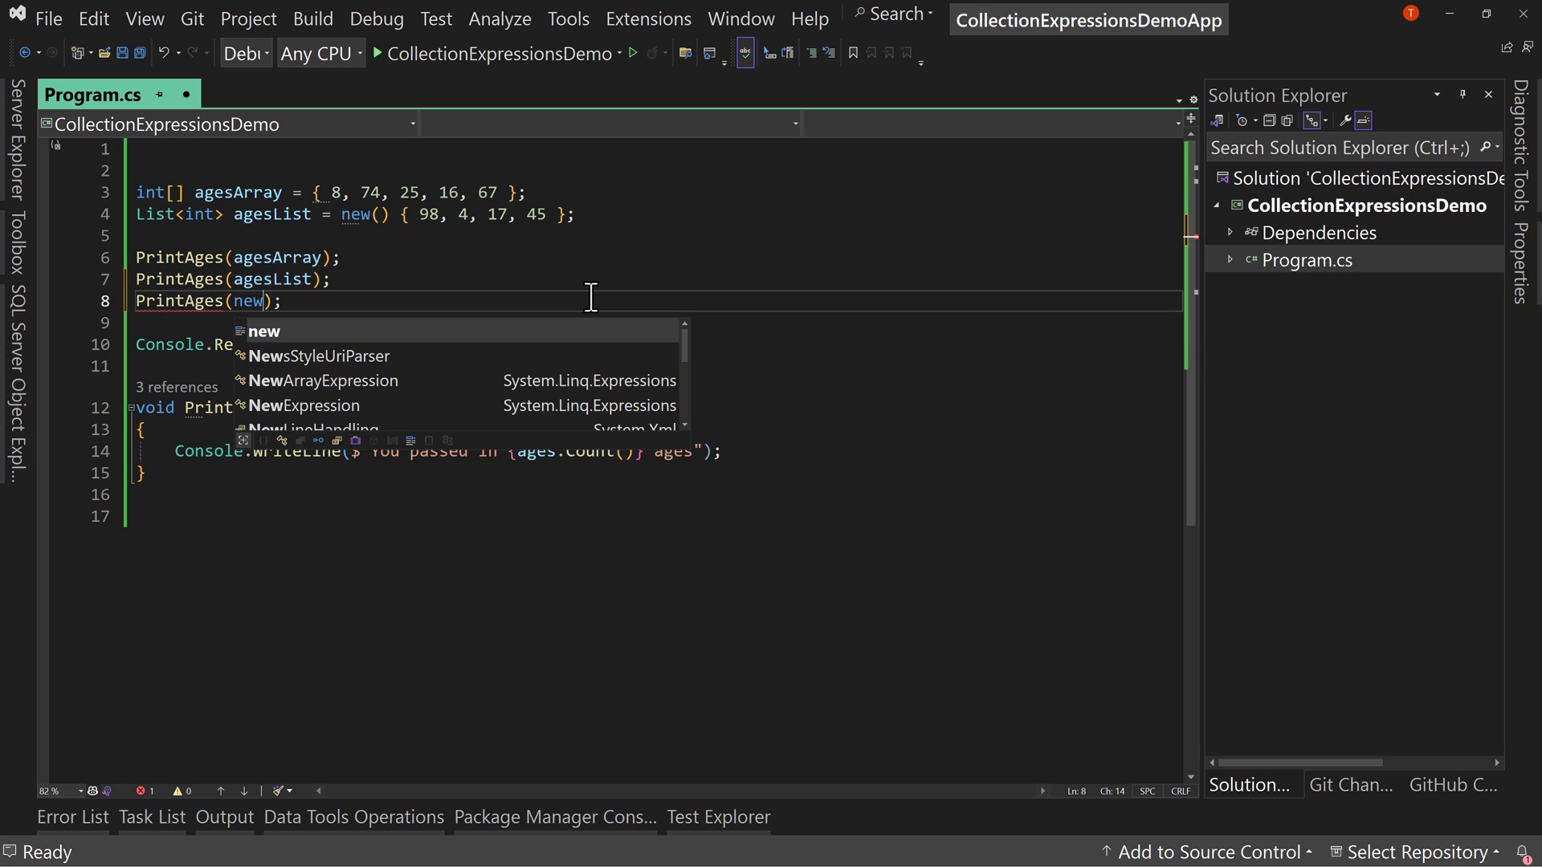
type("()")
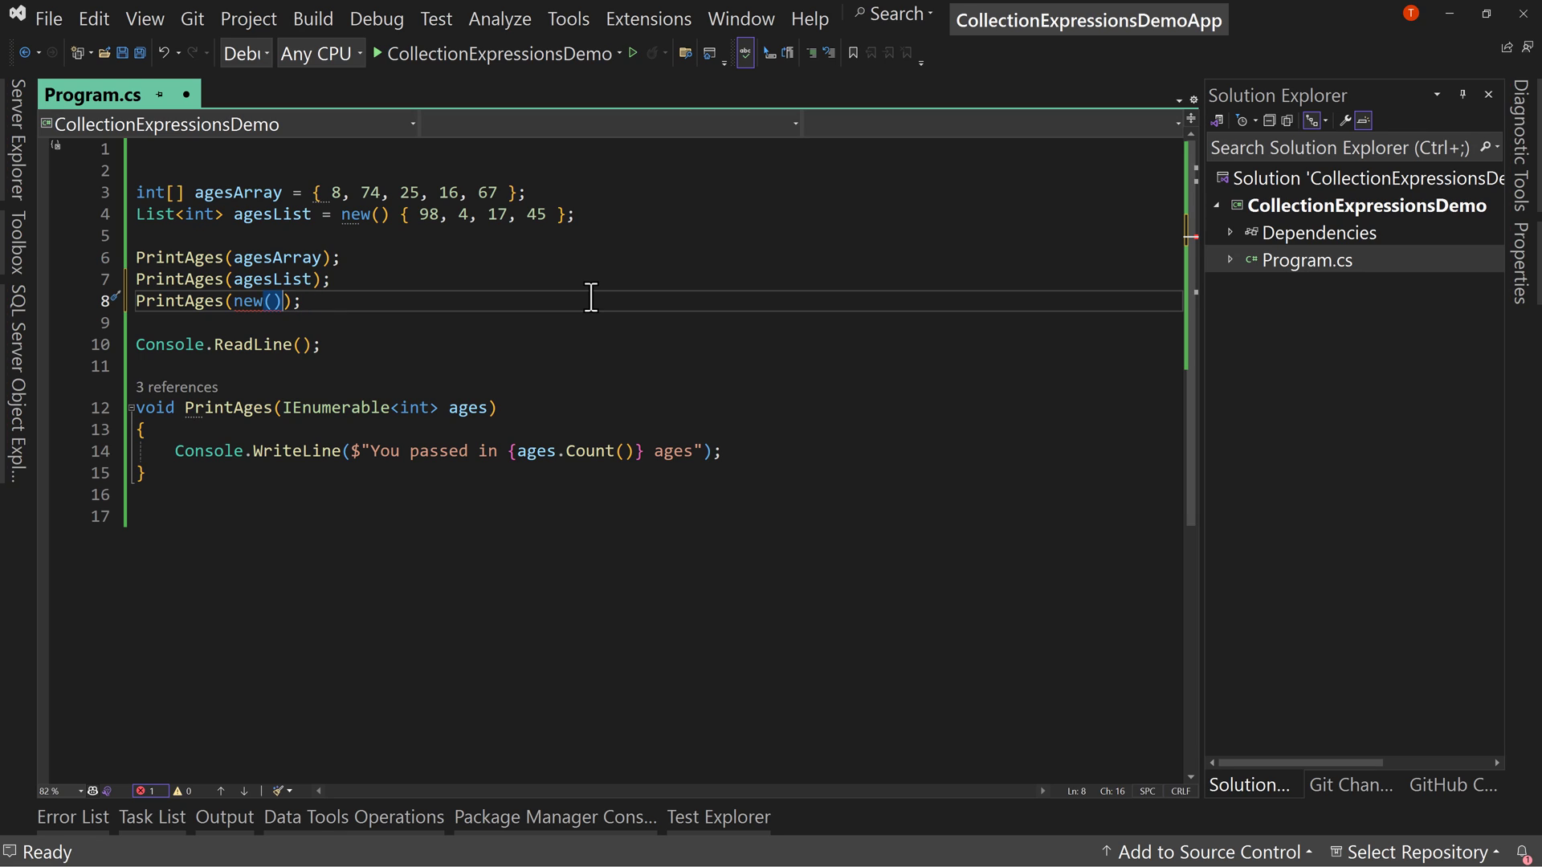
key("Backspace")
type(" List")
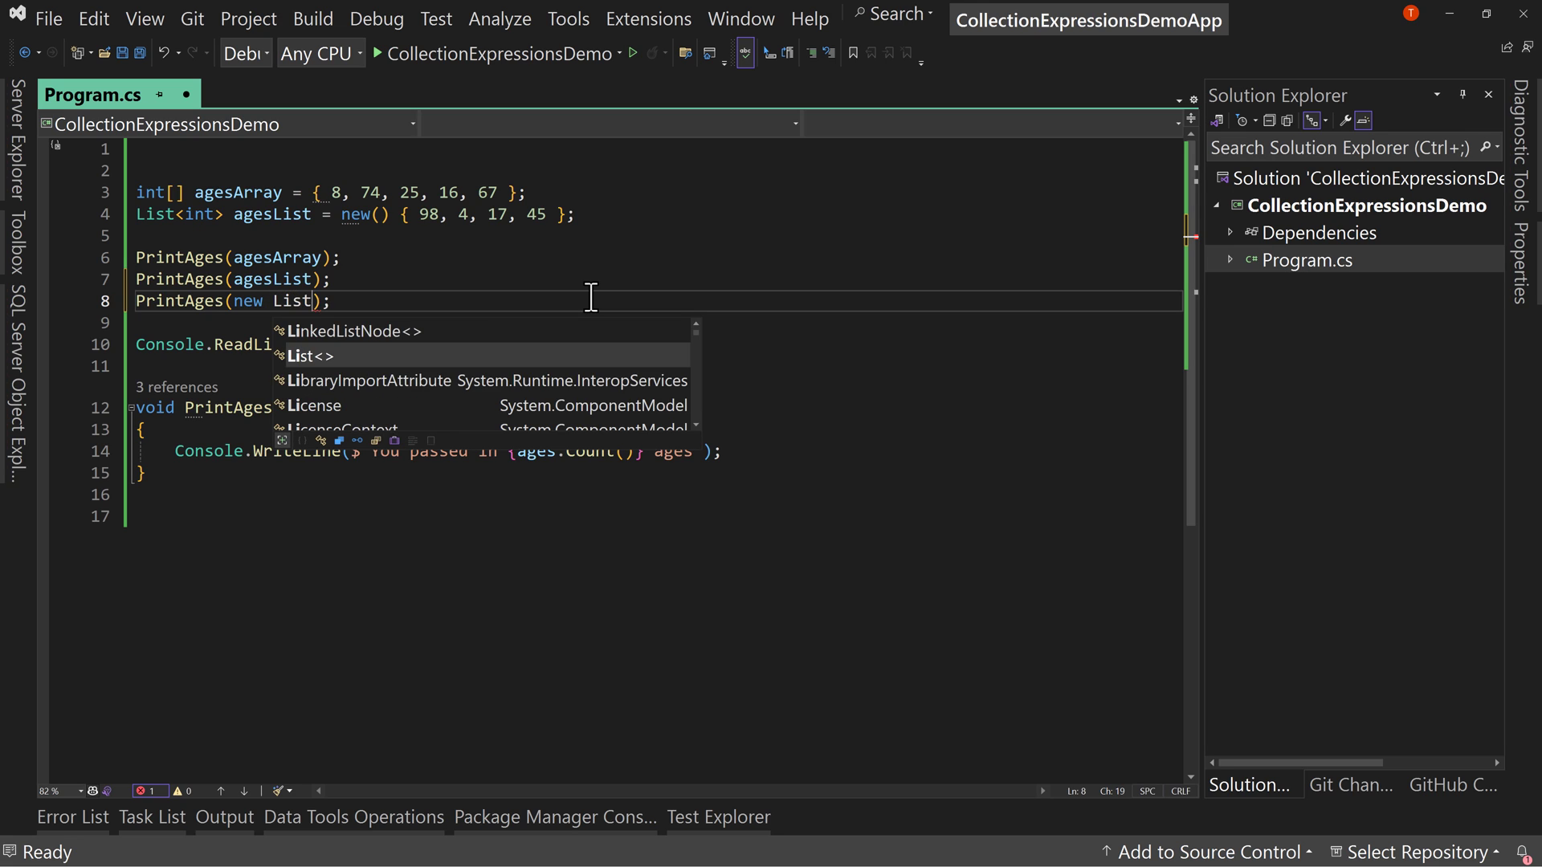
type("<int>")
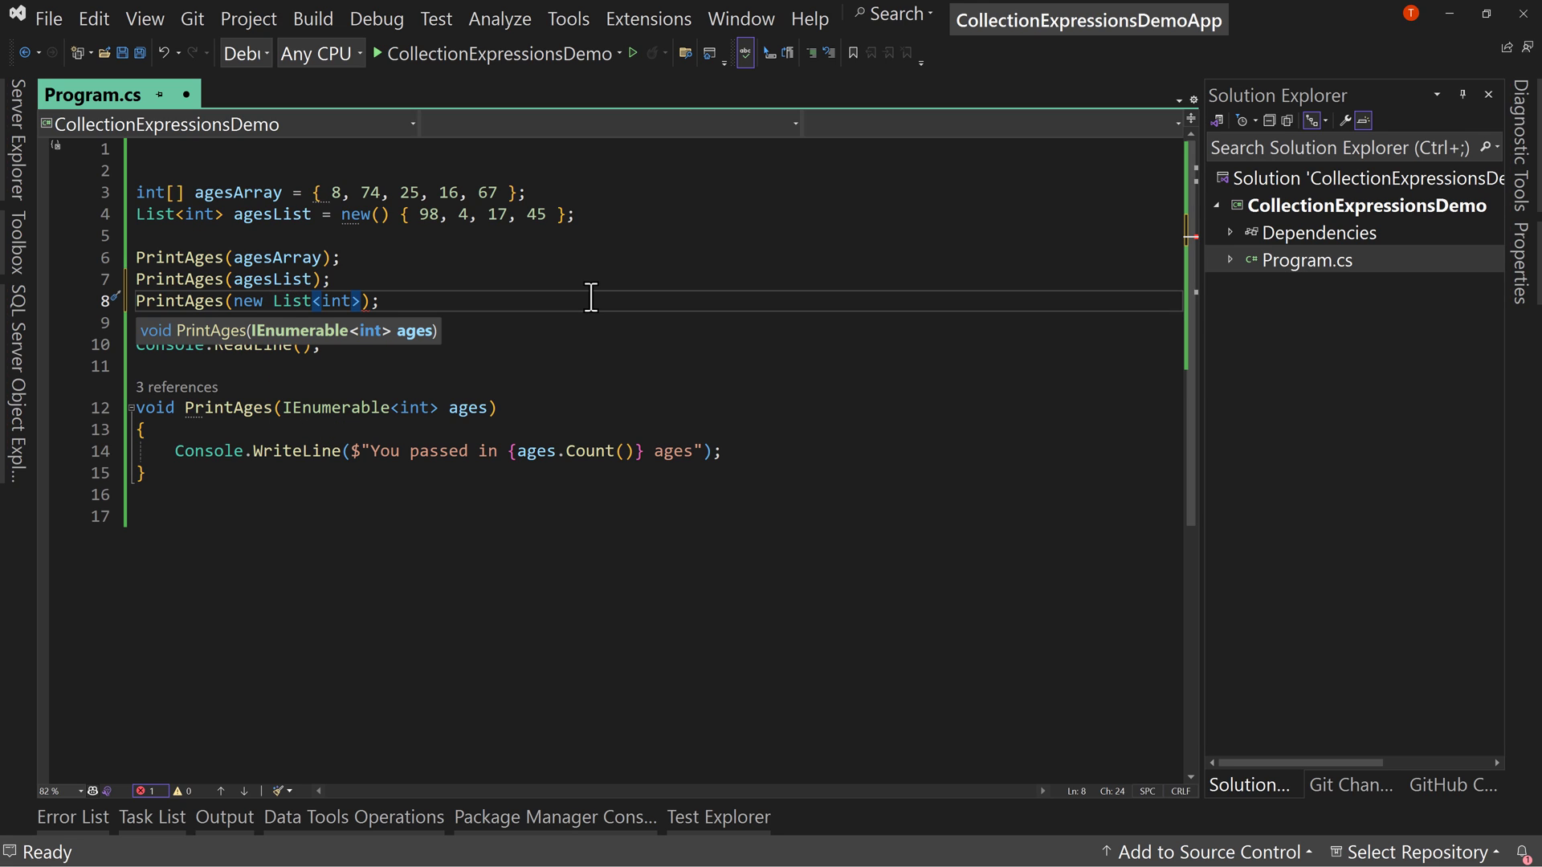
type("()")
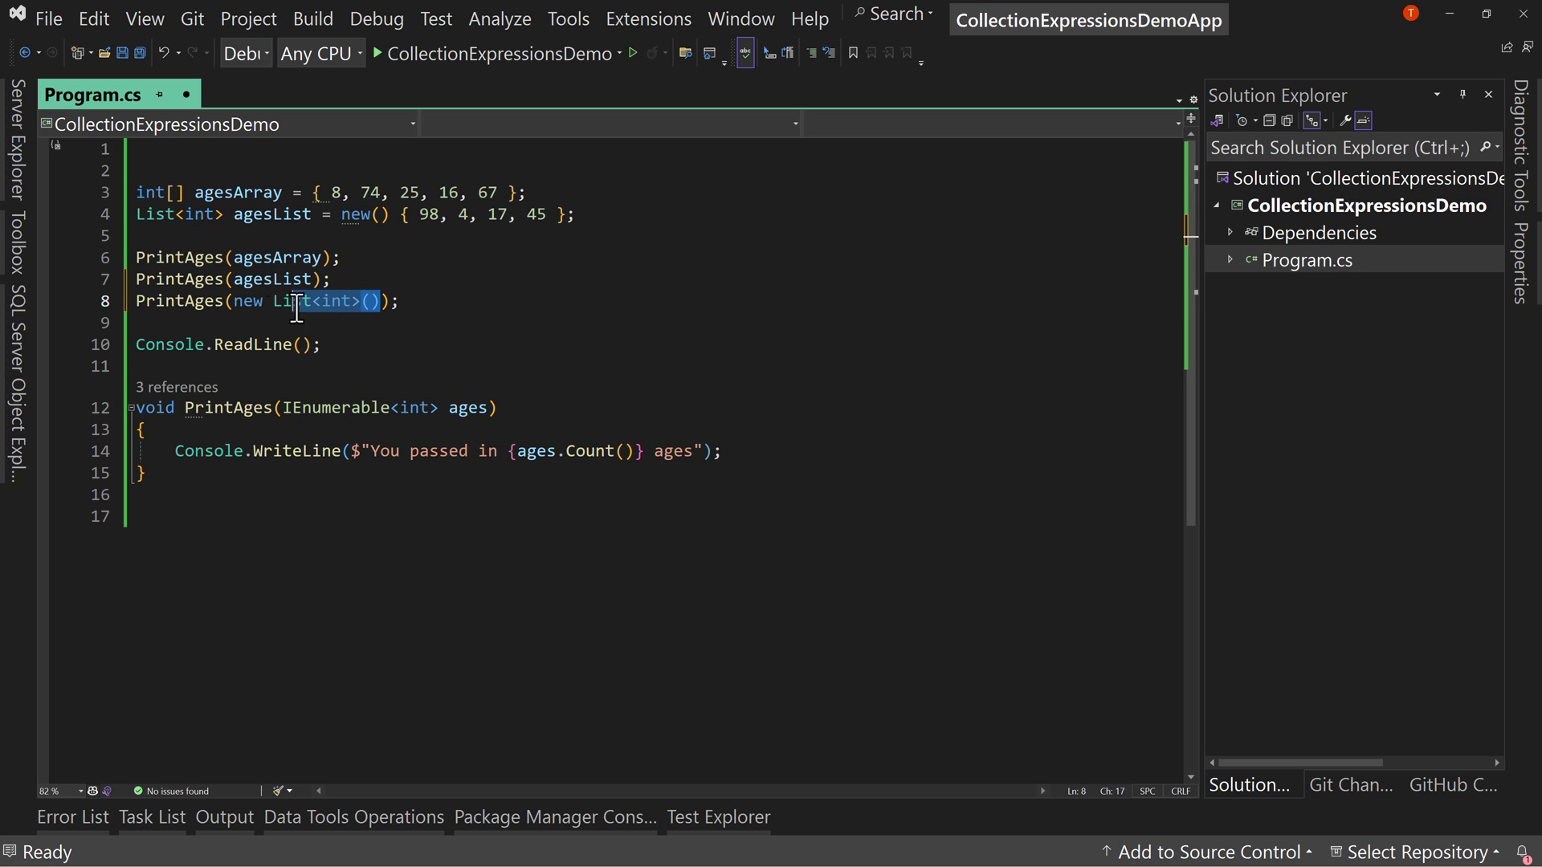
left_click(469, 343)
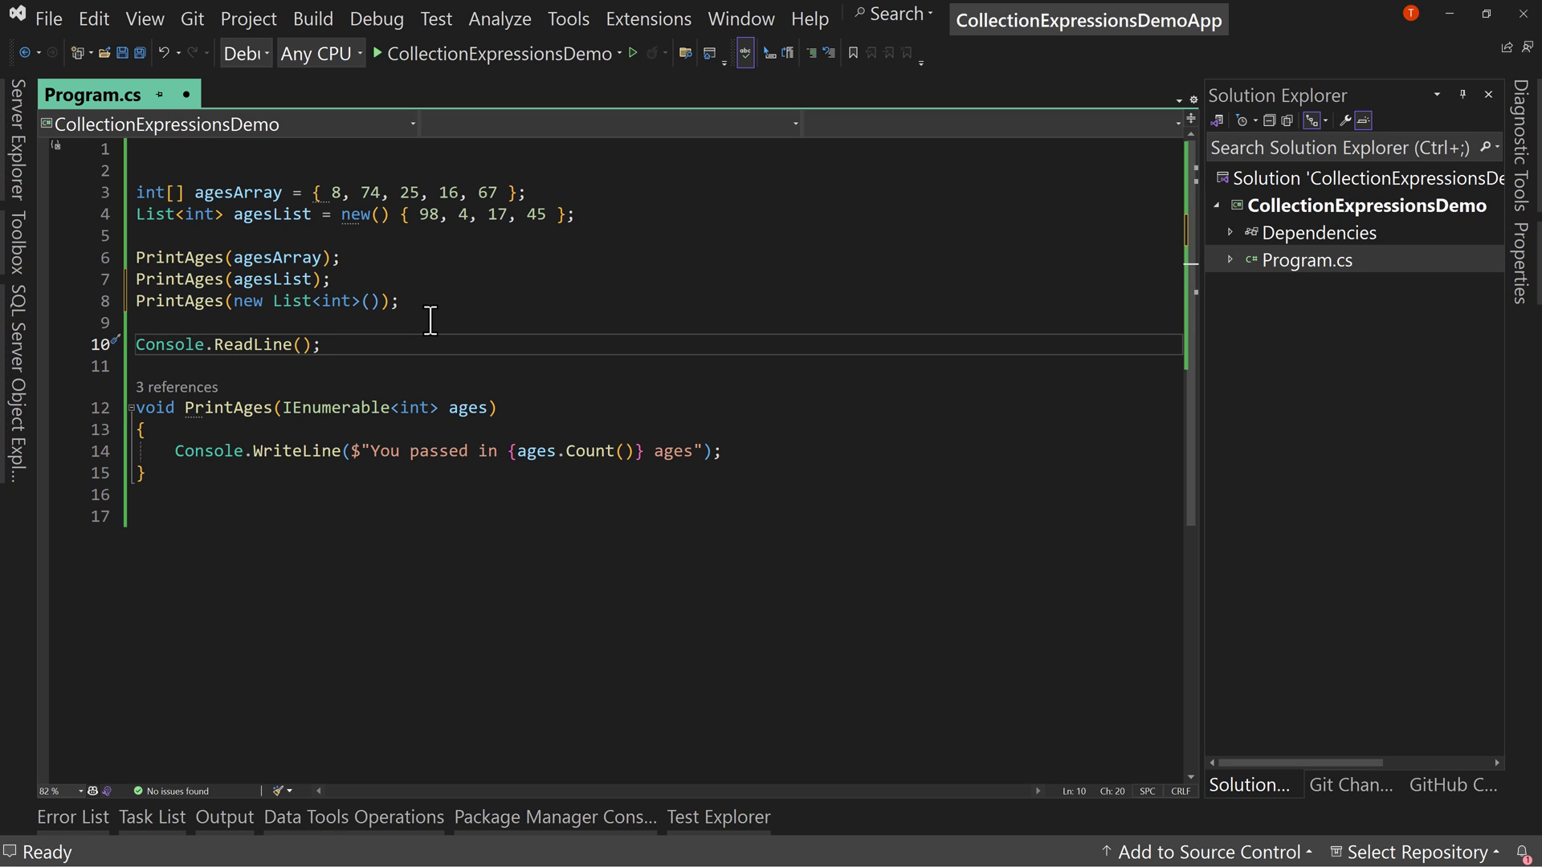
mouse_move(426, 314)
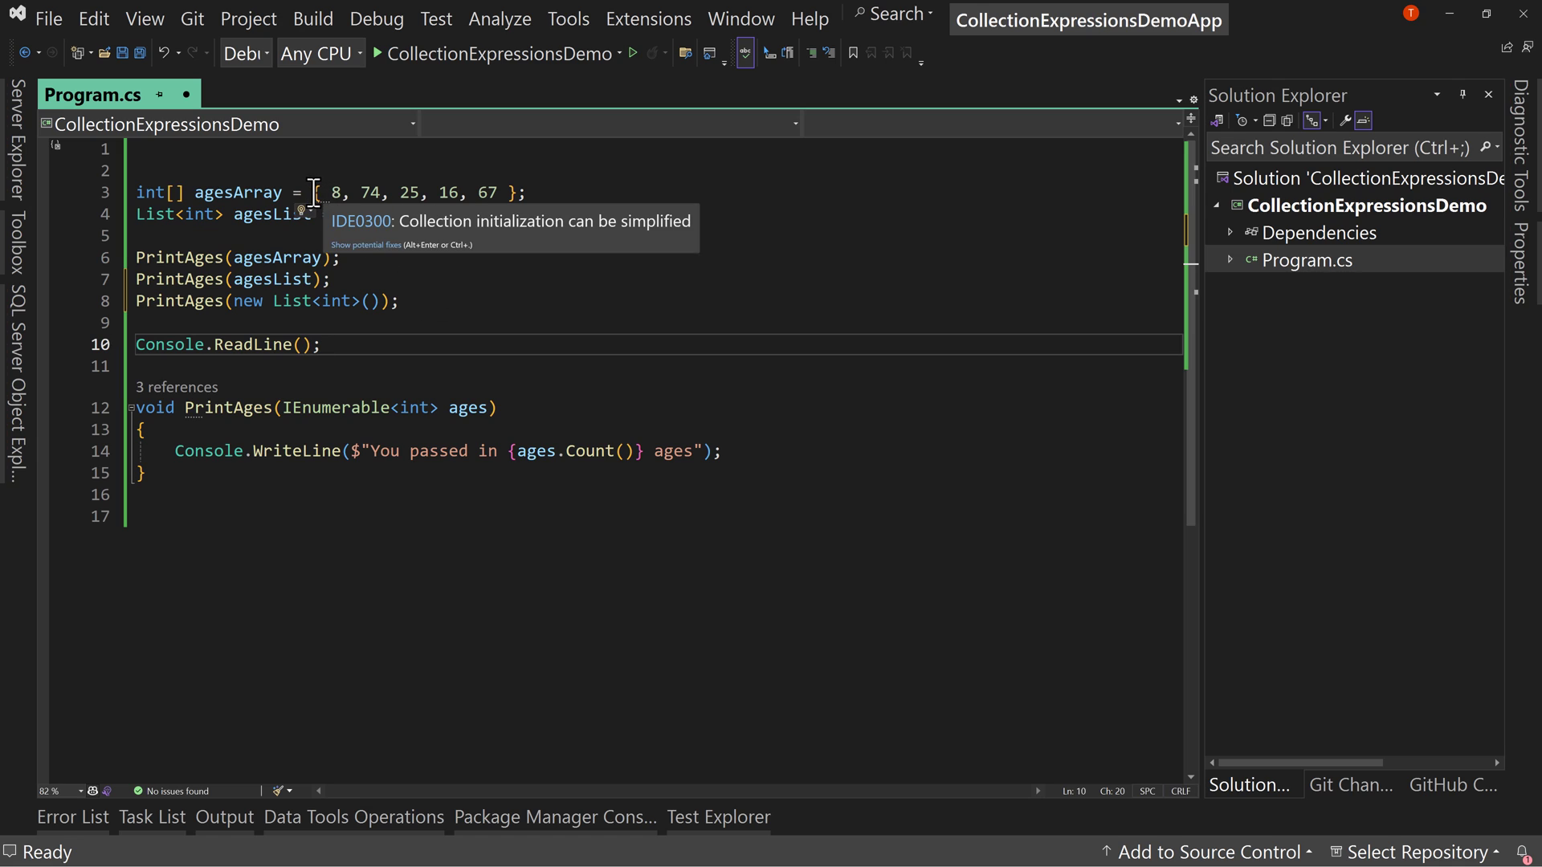
Step: Initialize agesList and agesArray with [98, 4, 17, 45] square-bracket collection expressions
type("new() { 98, 4, 17, 45 };")
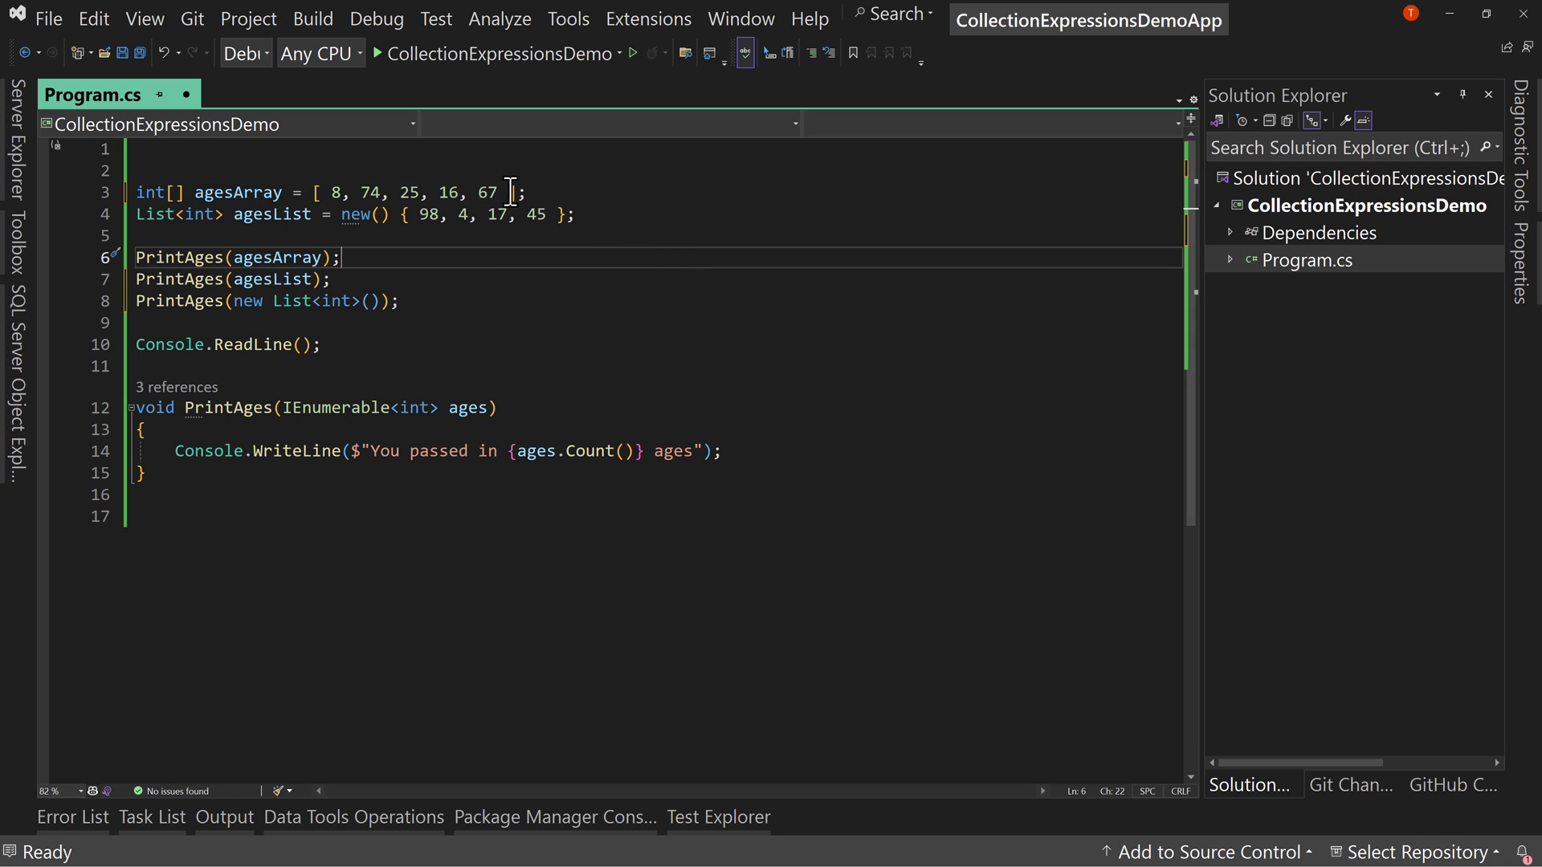
left_click_drag(315, 191, 511, 191)
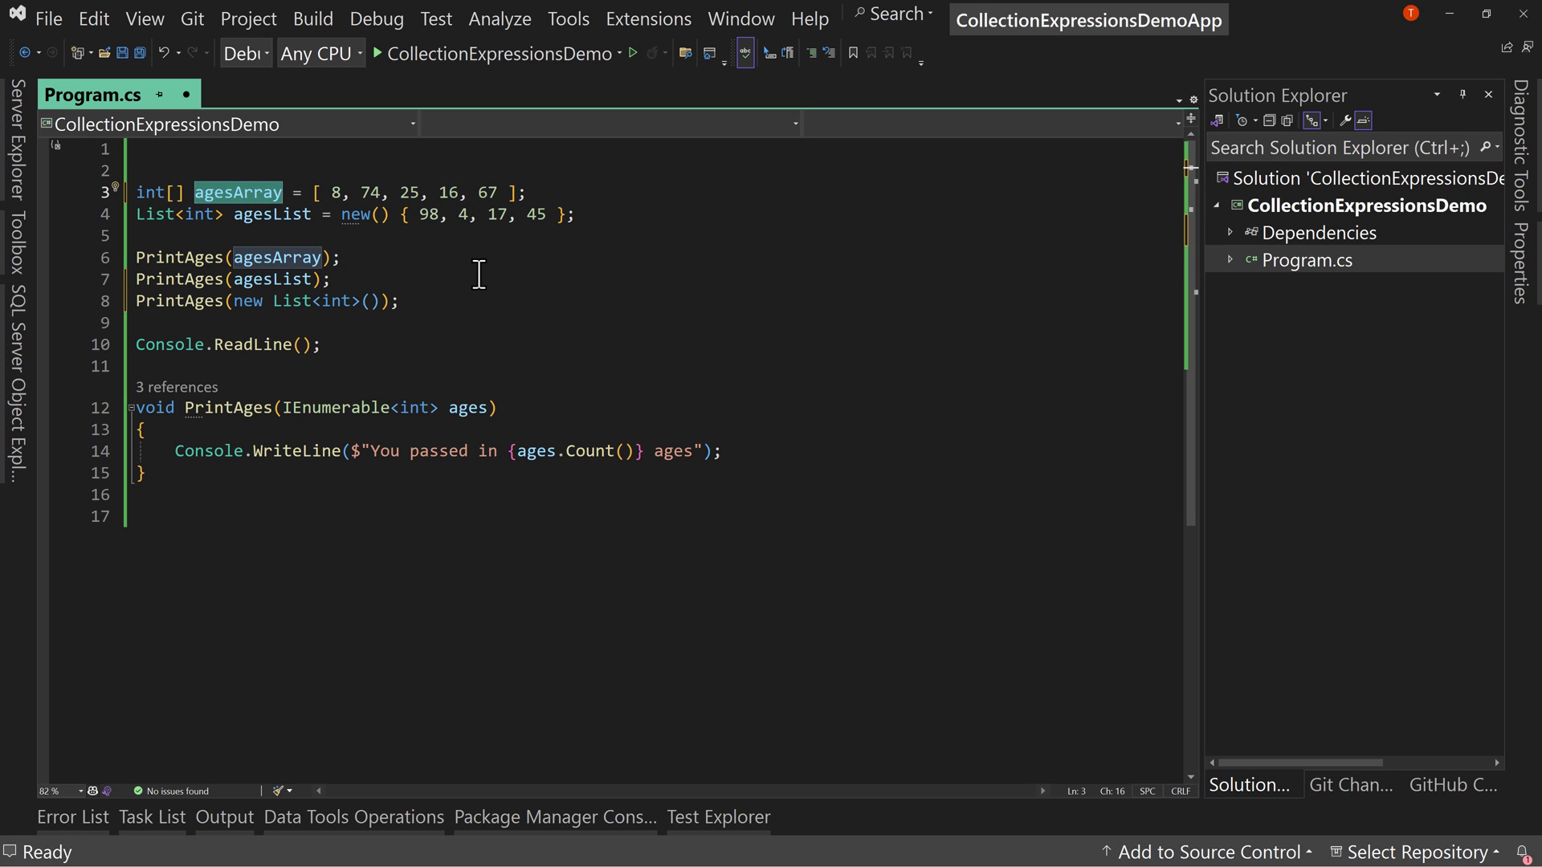
mouse_move(354, 213)
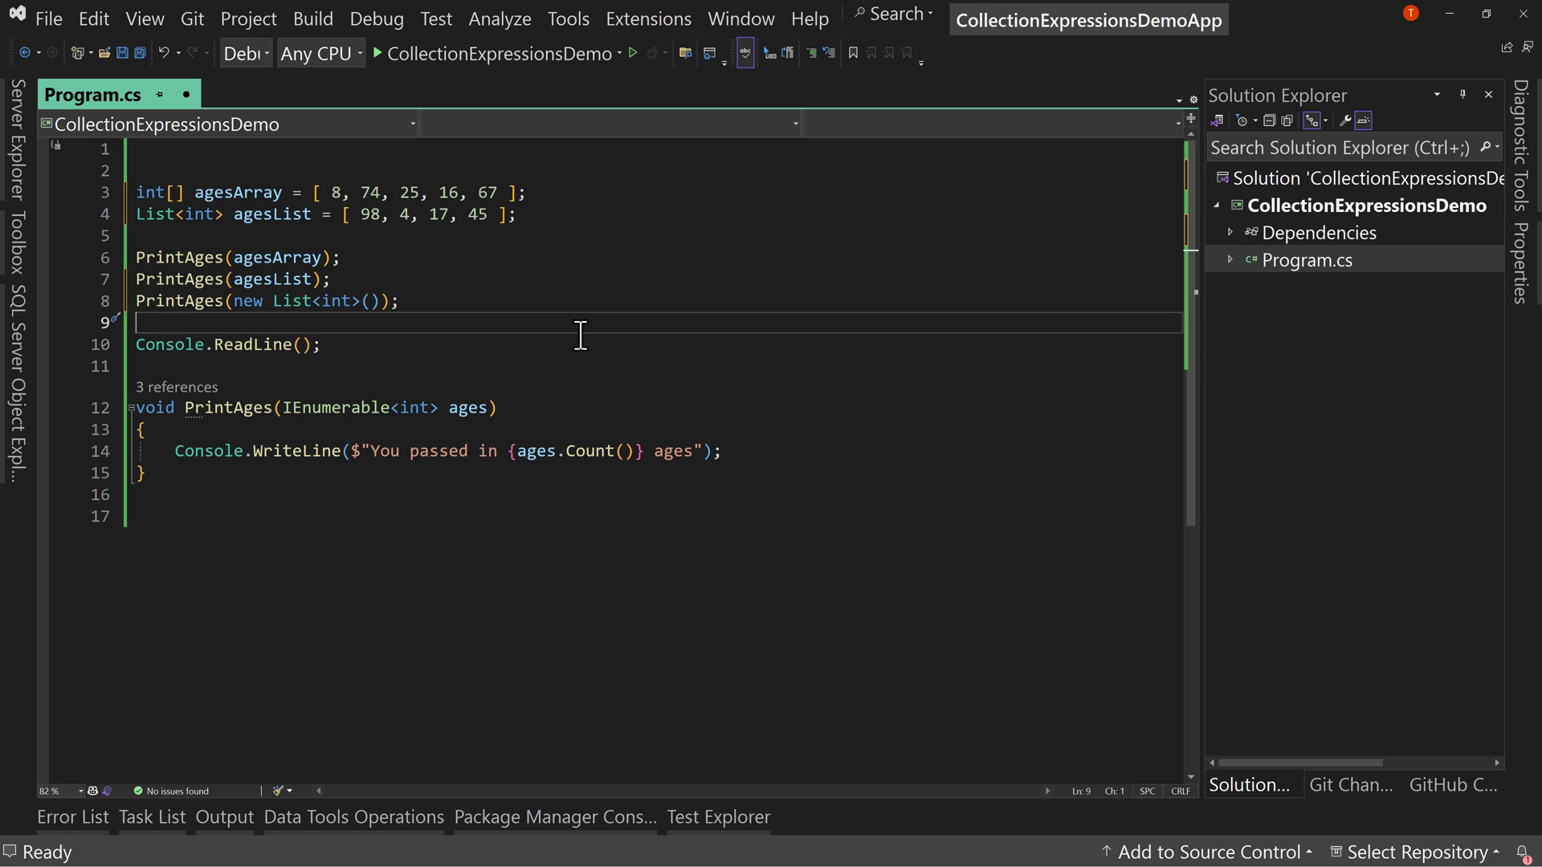
left_click_drag(347, 213, 502, 213)
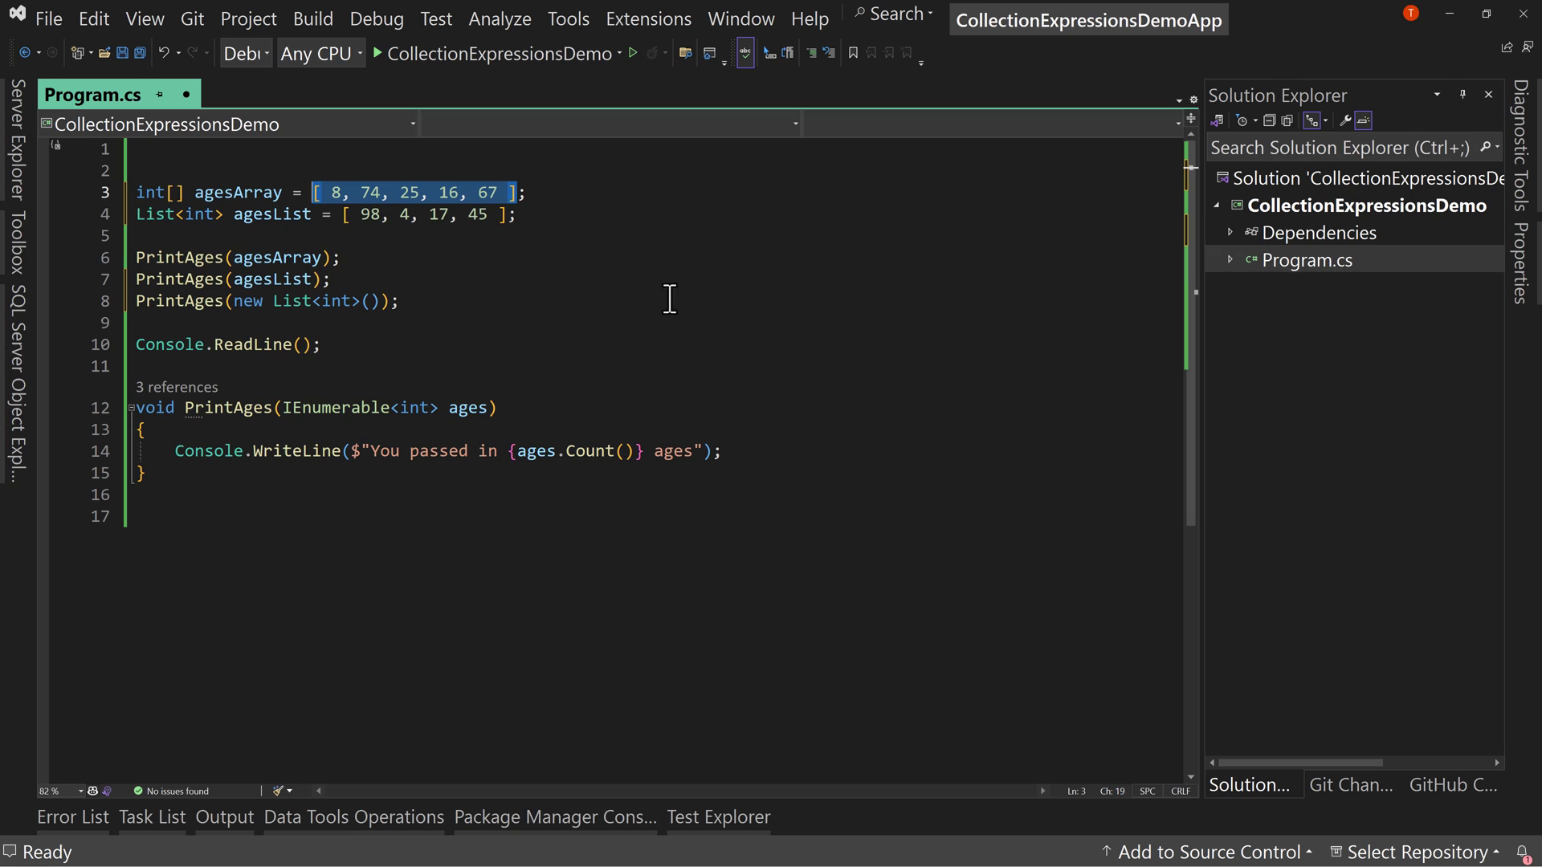
mouse_move(738, 305)
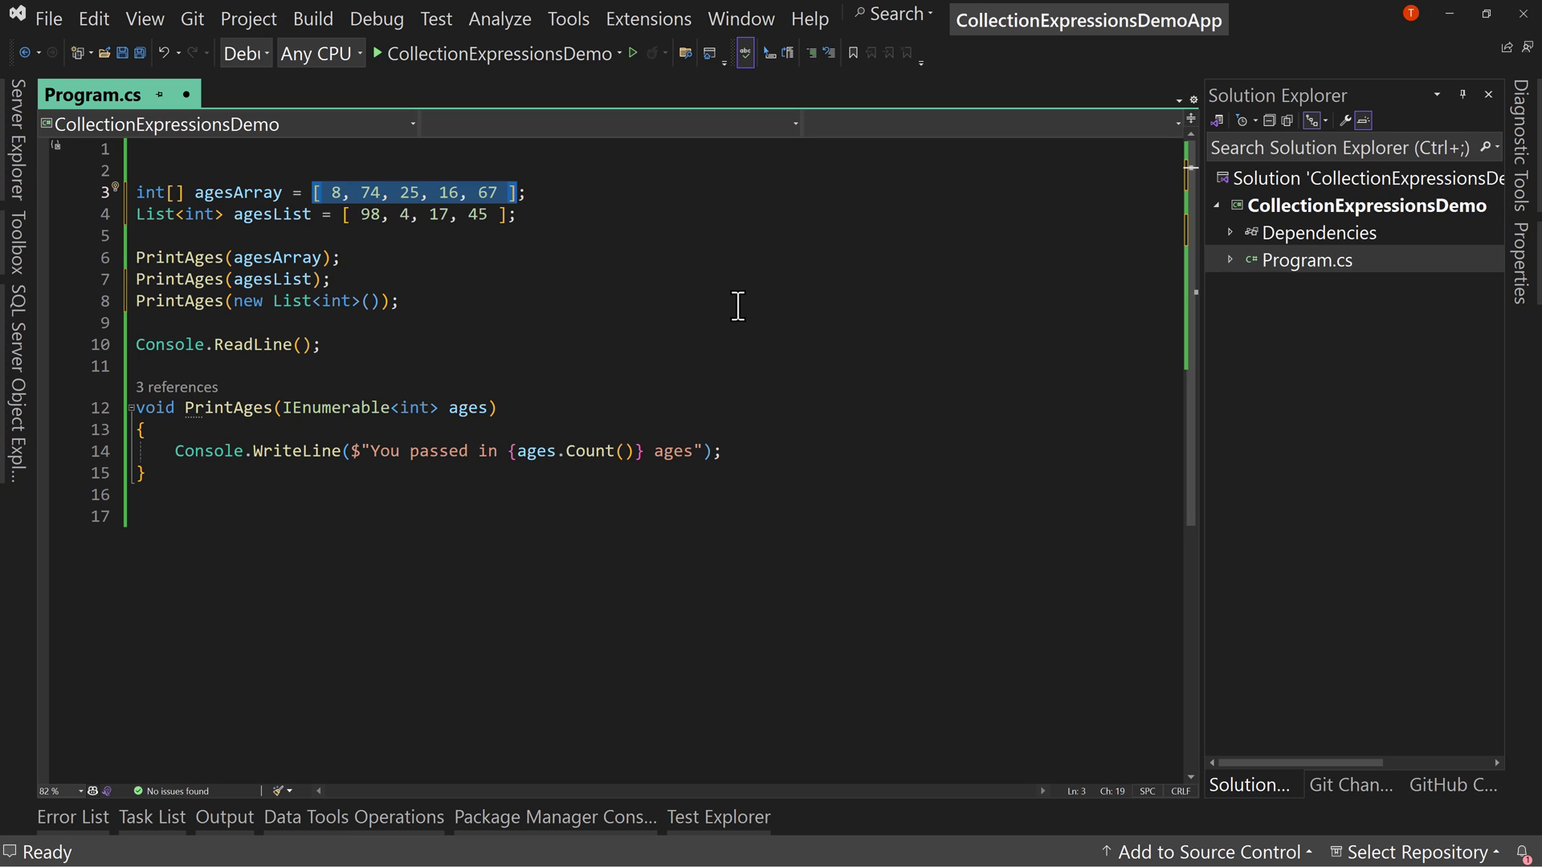
left_click(387, 213)
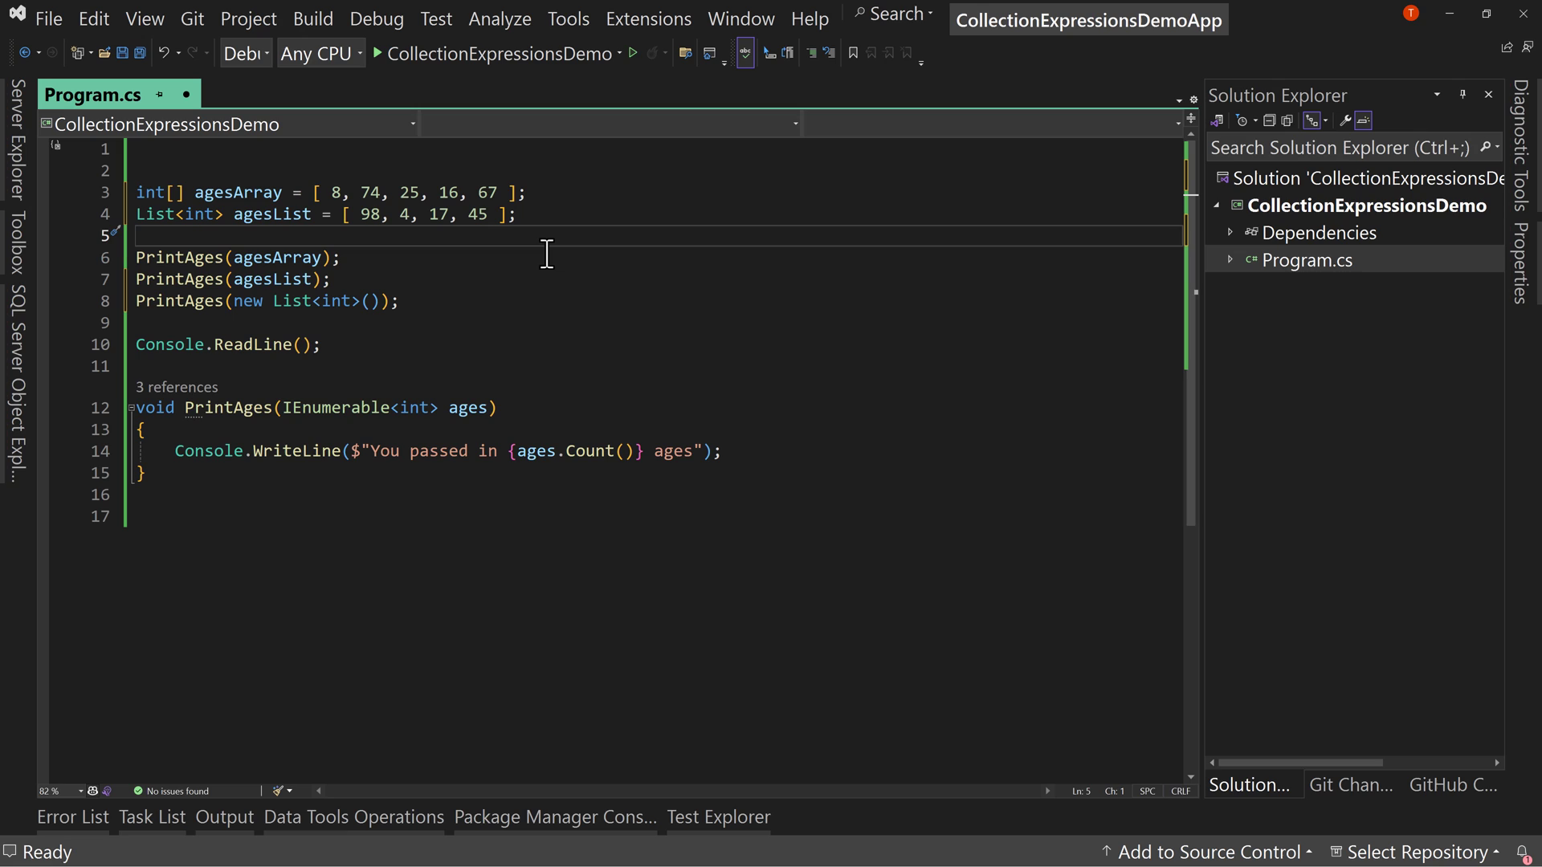
Step: Replace the new List<int>() argument with an empty [] collection expression
left_click_drag(231, 300, 374, 301)
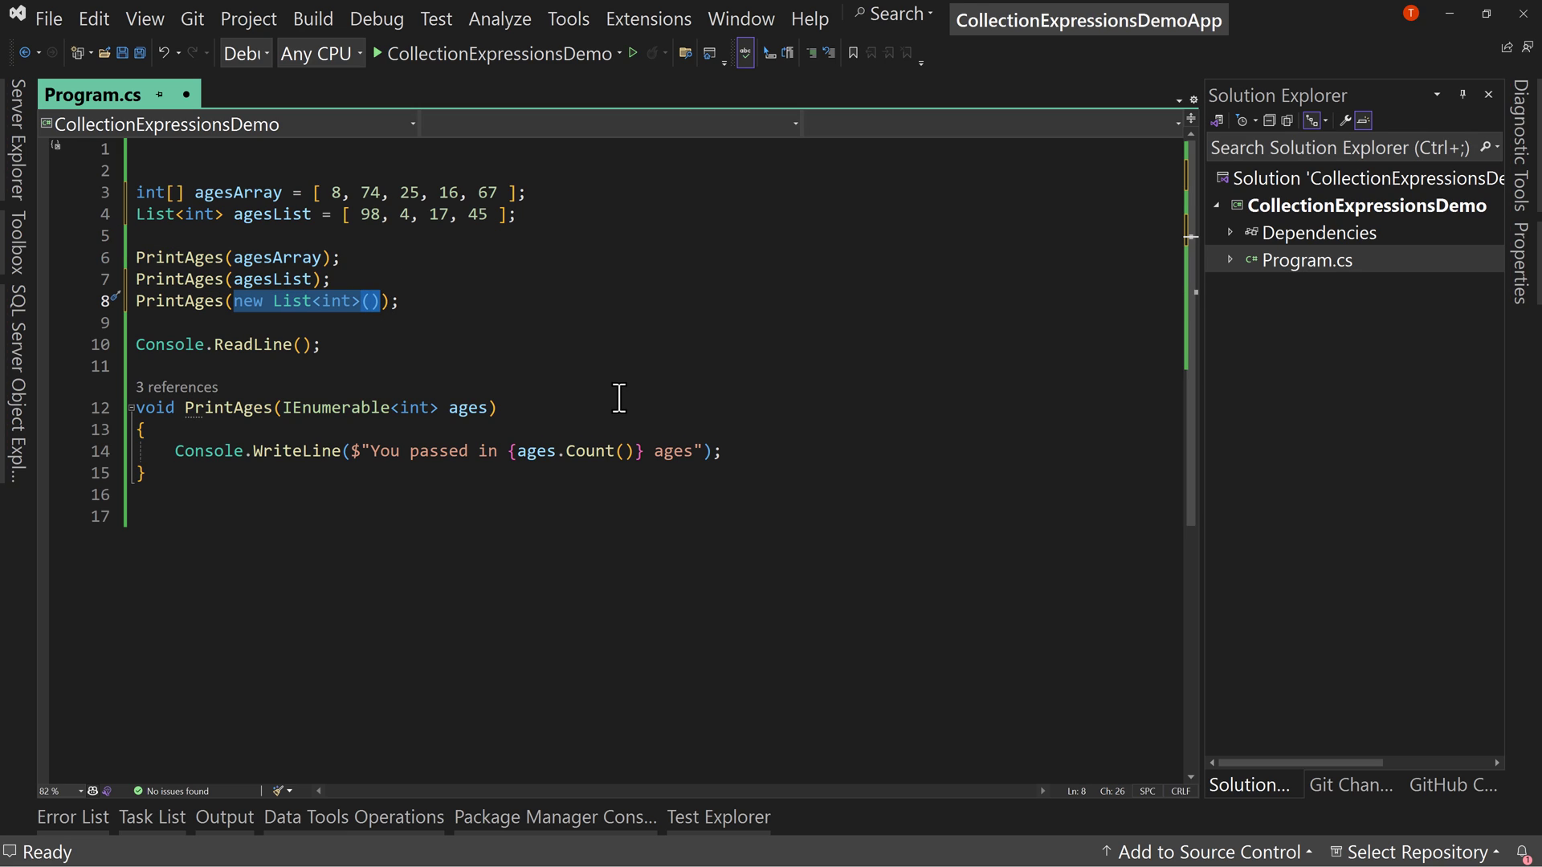
type("[]);")
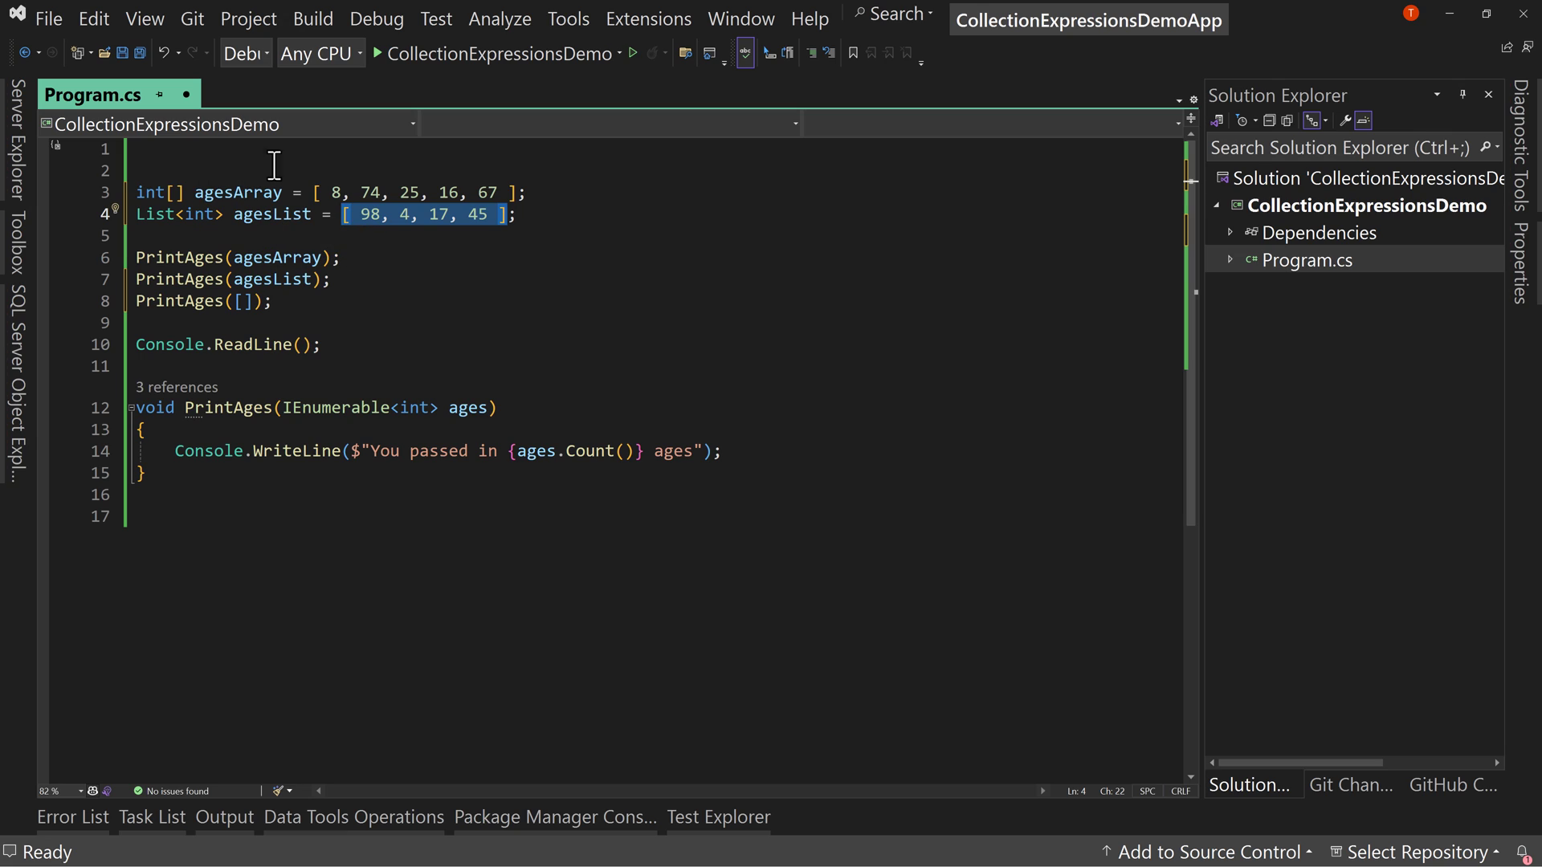
mouse_move(681, 300)
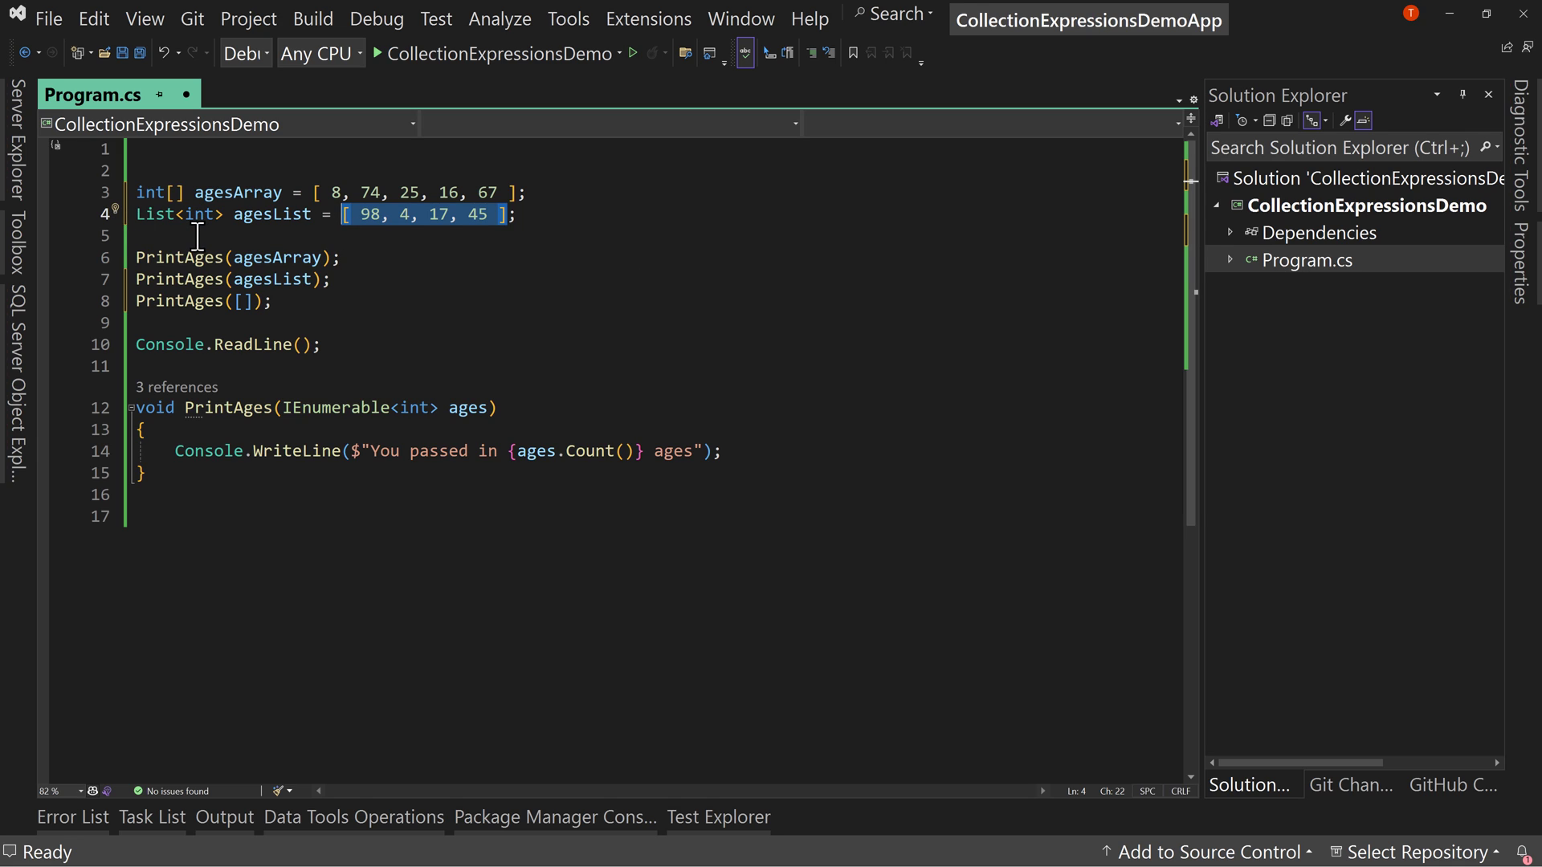
mouse_move(154, 214)
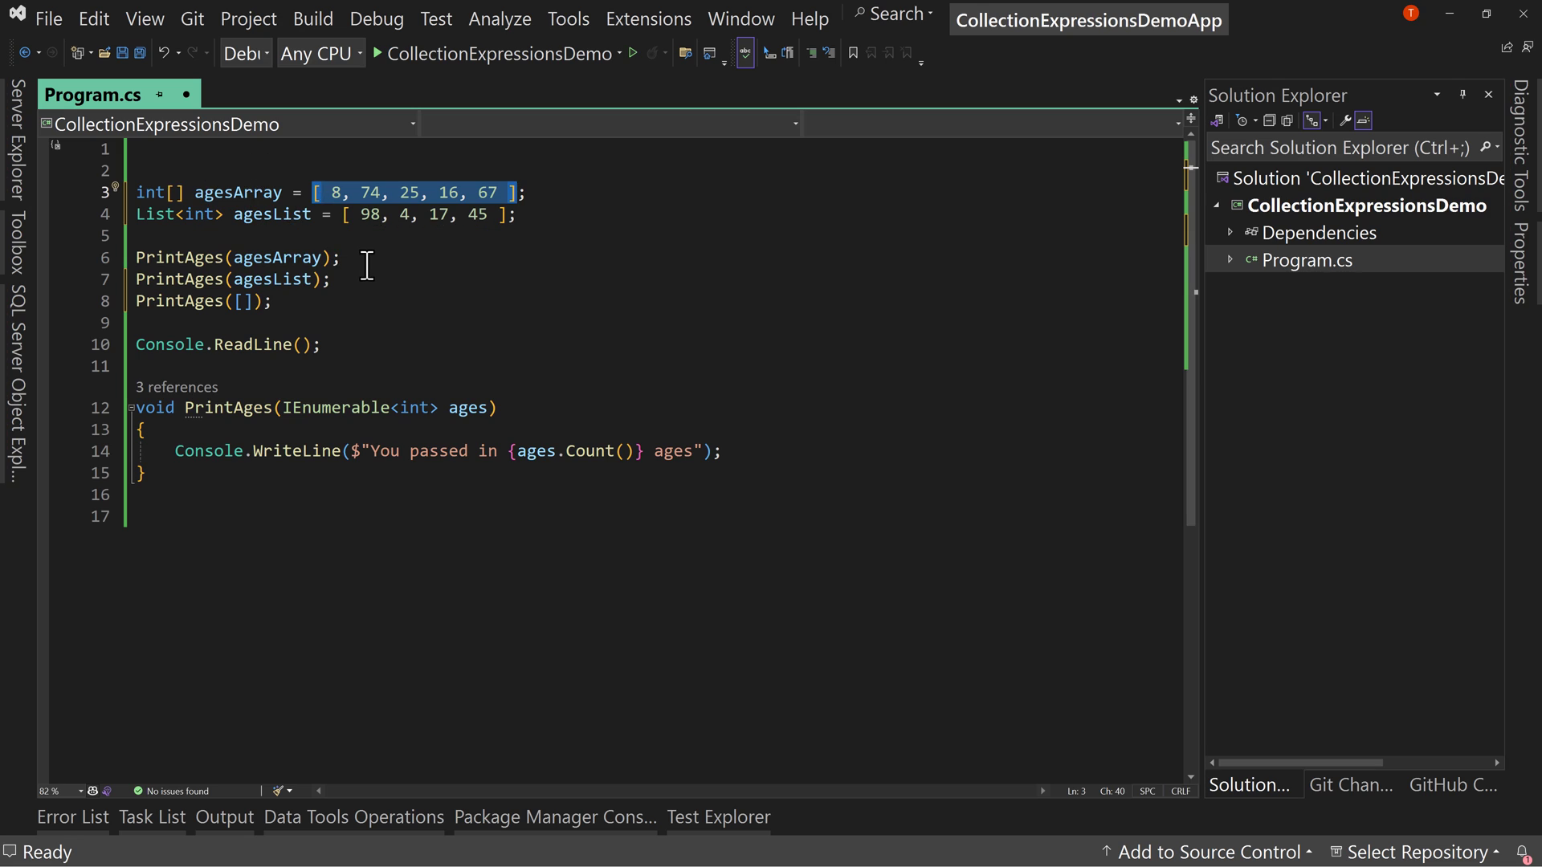
mouse_move(209, 207)
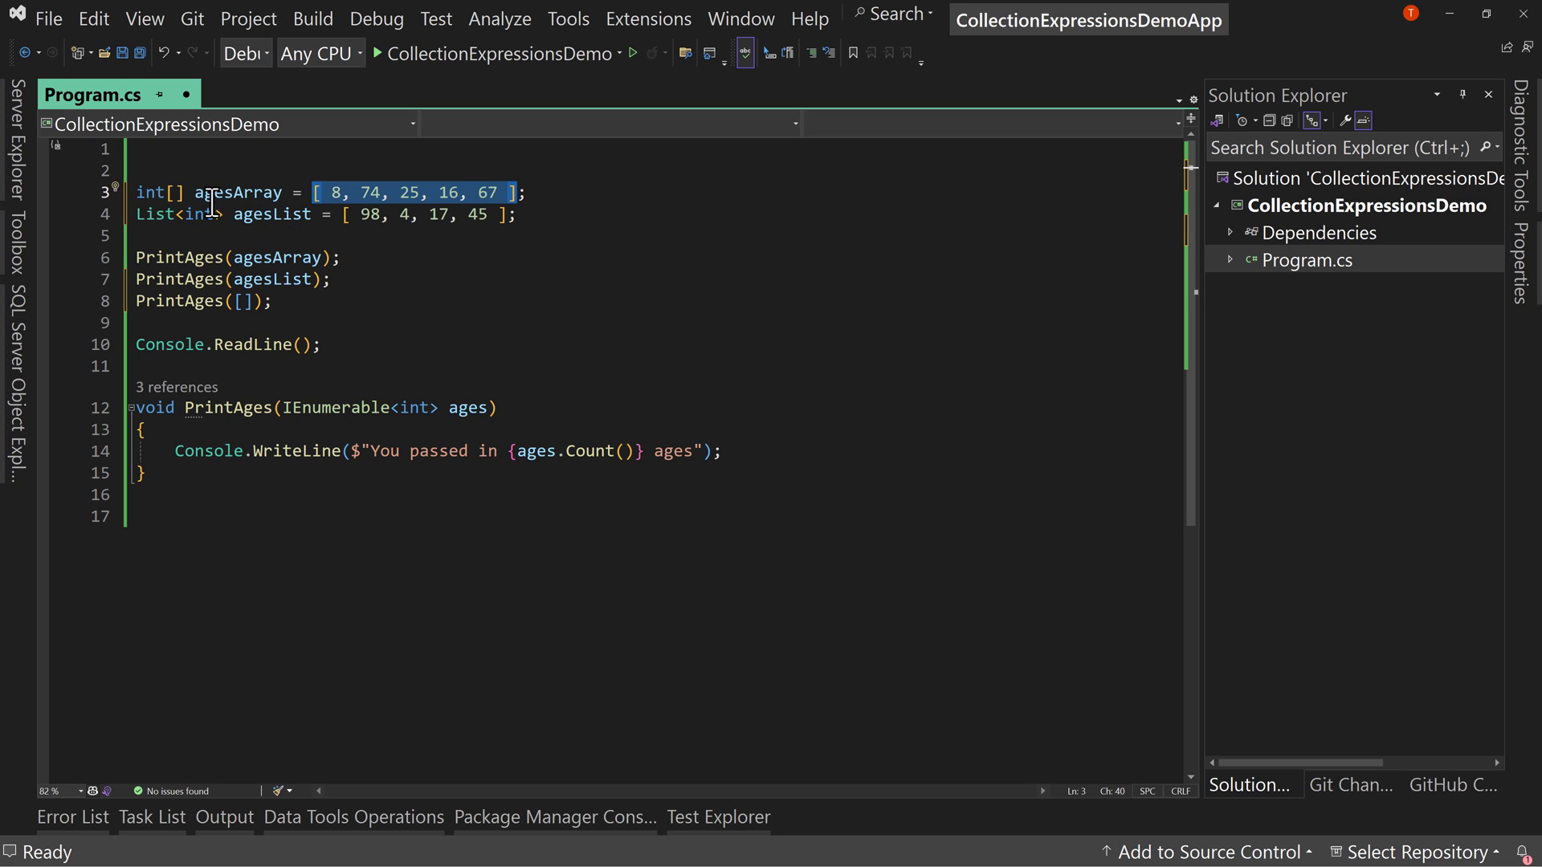
mouse_move(411, 236)
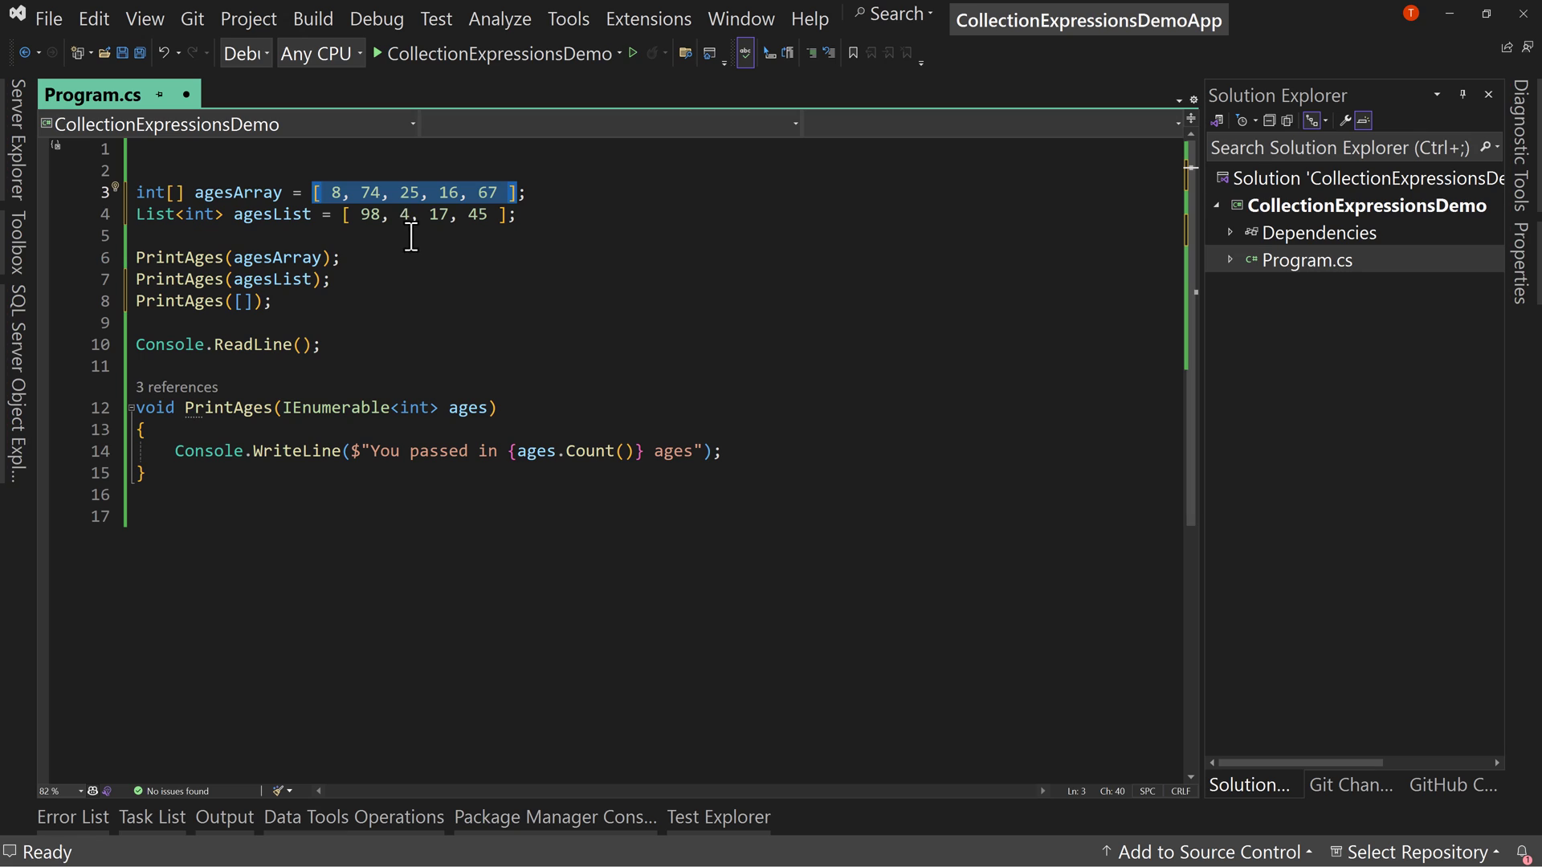
mouse_move(437, 269)
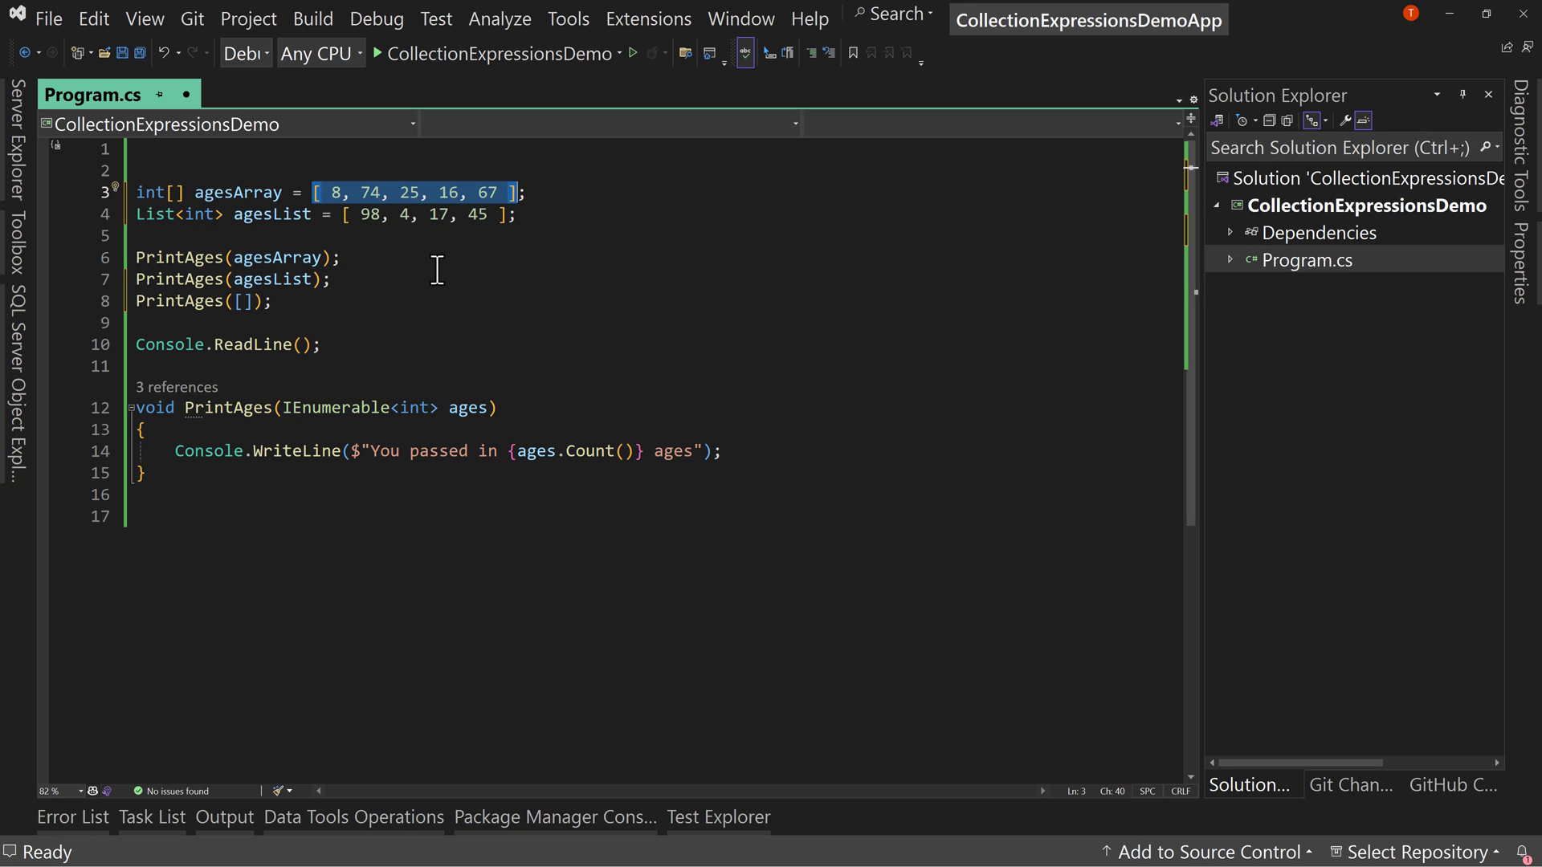